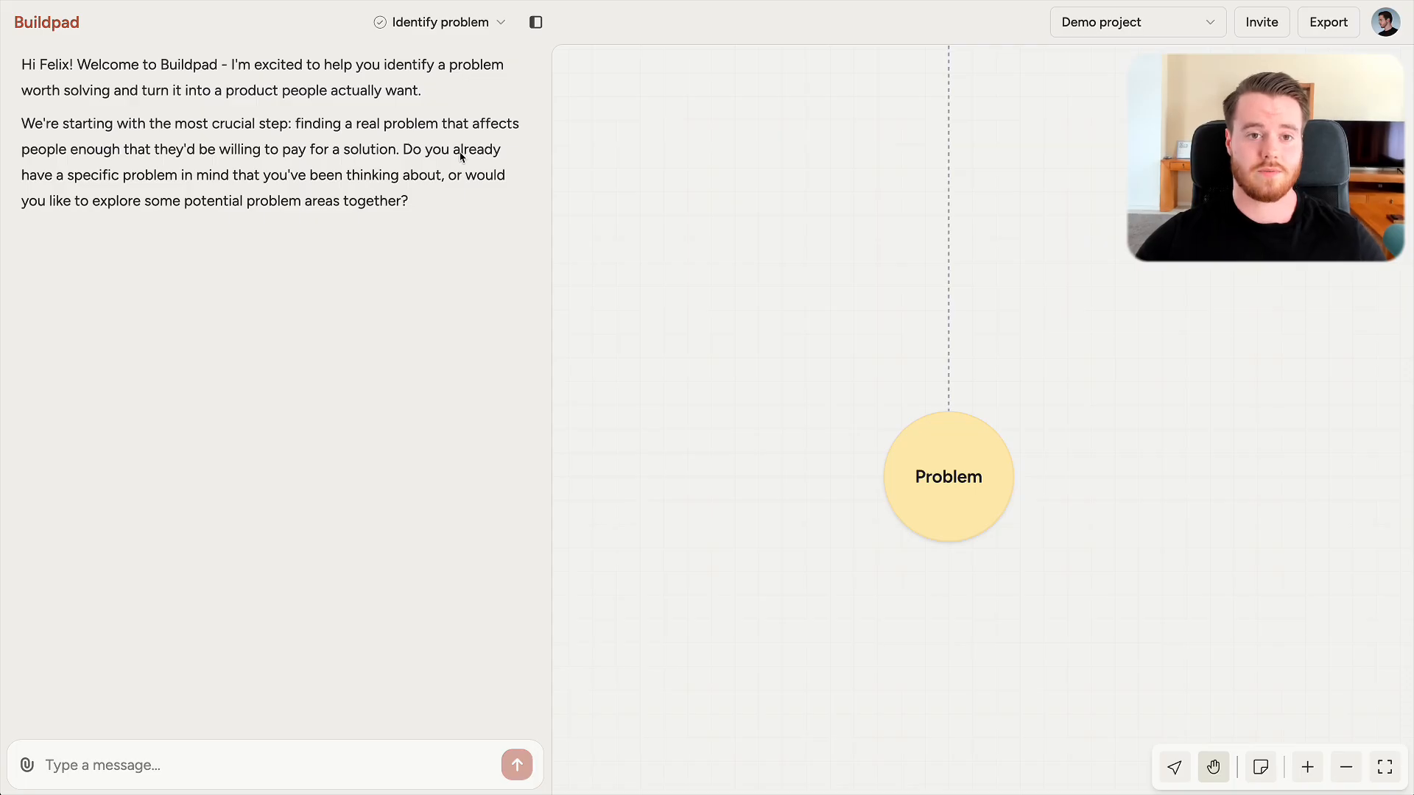
Open the project phases list, then close it again
left_click(441, 21)
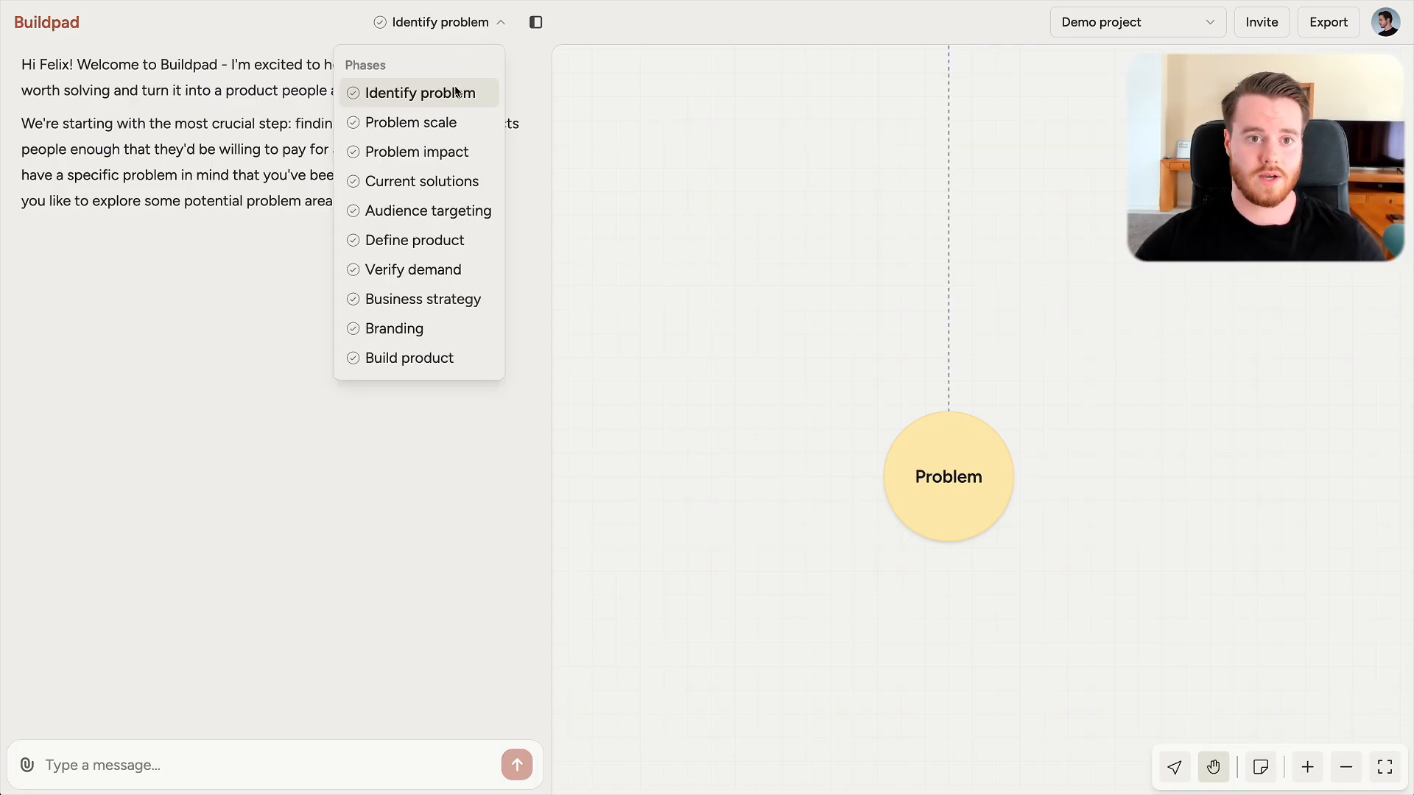
left_click(439, 22)
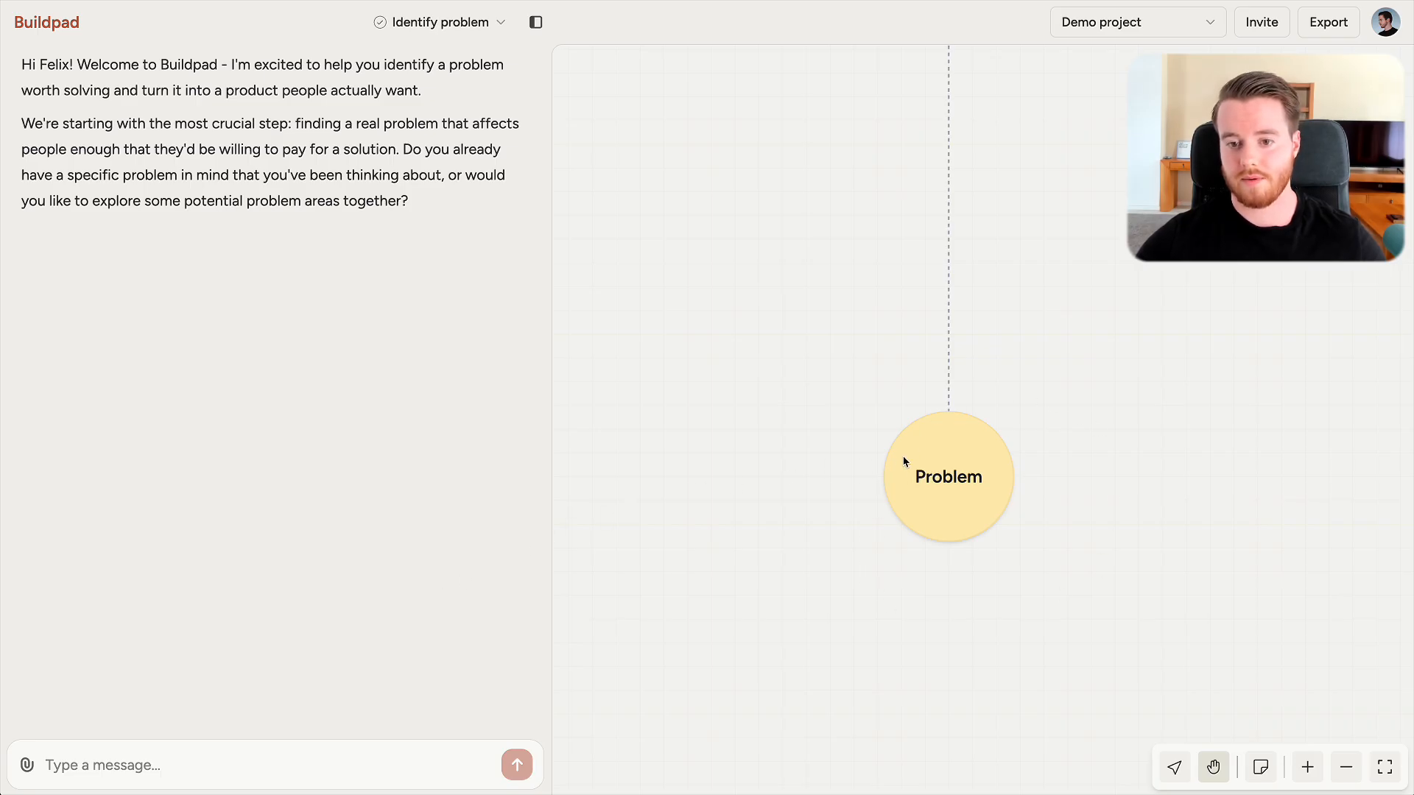
mouse_move(1032, 478)
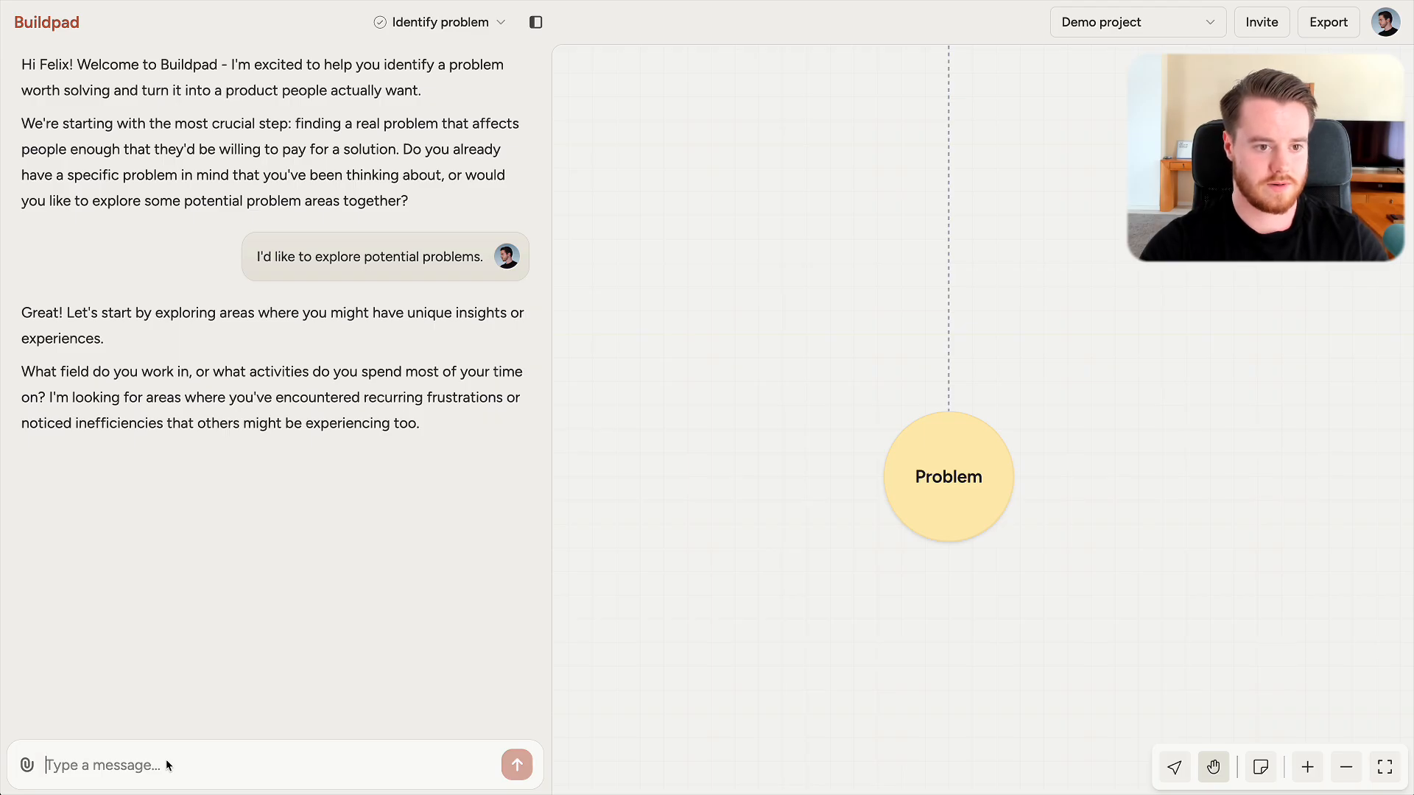
Reply 'I spend a lot of time working out and tracking my calories.'
type("I spe")
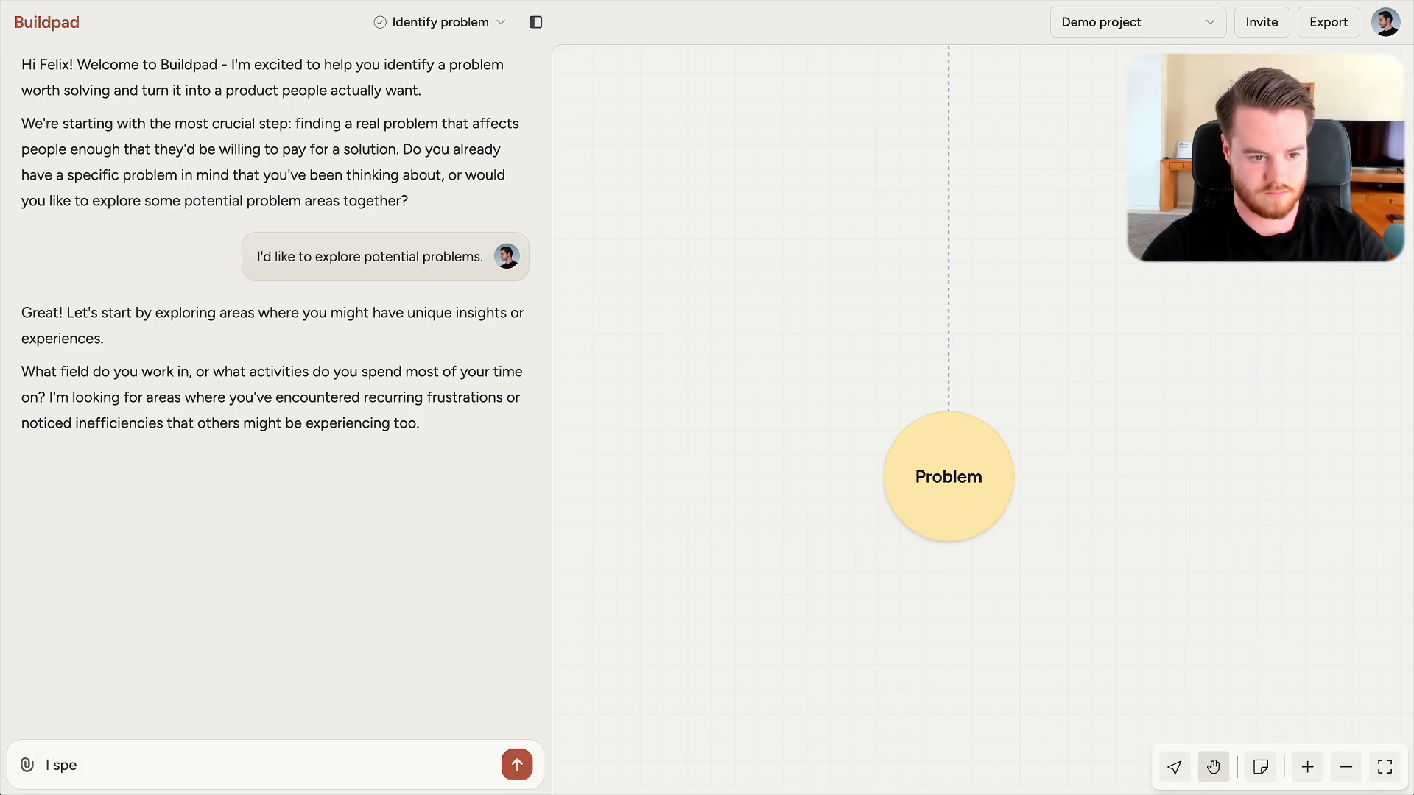
type("I spend a lot of time working out and tracking my calories")
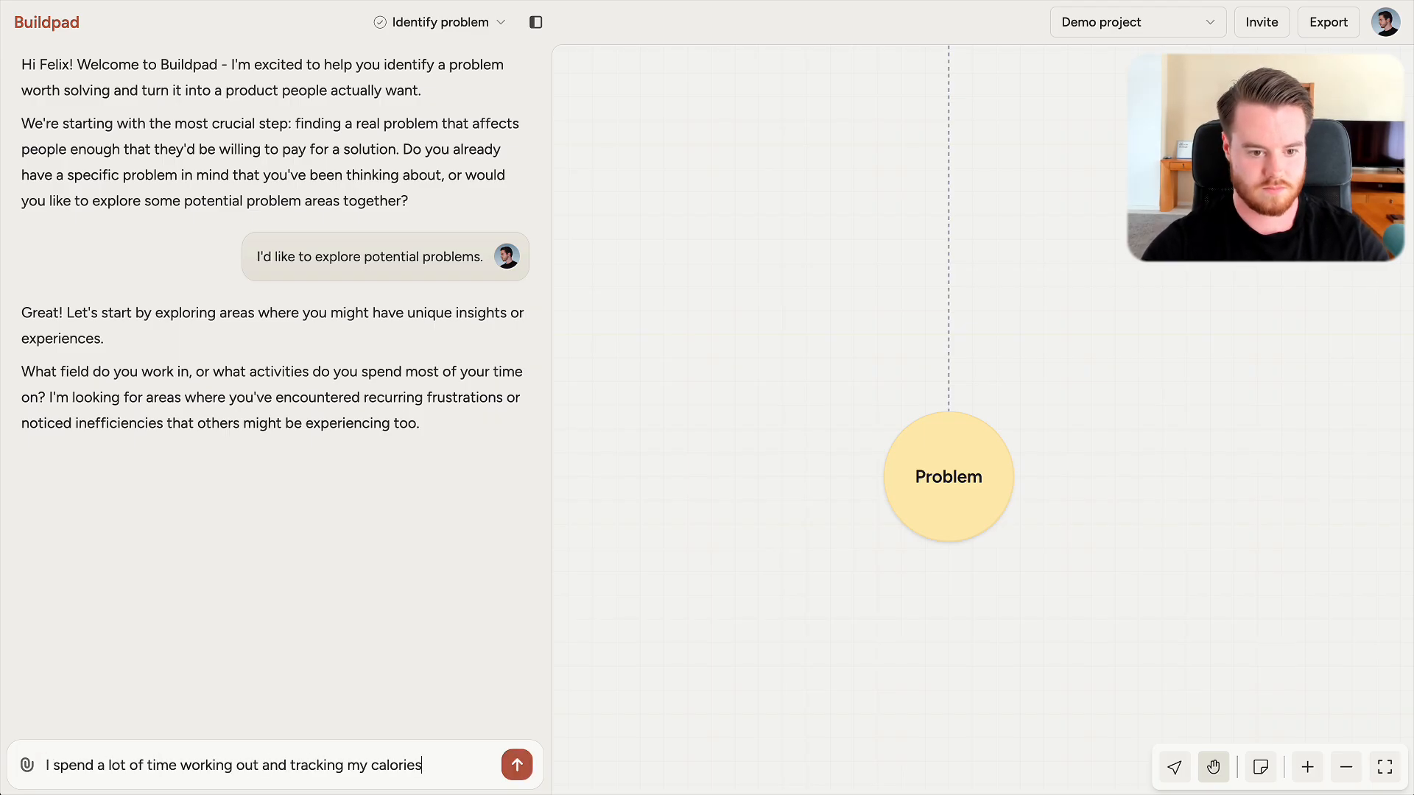
left_click(516, 764)
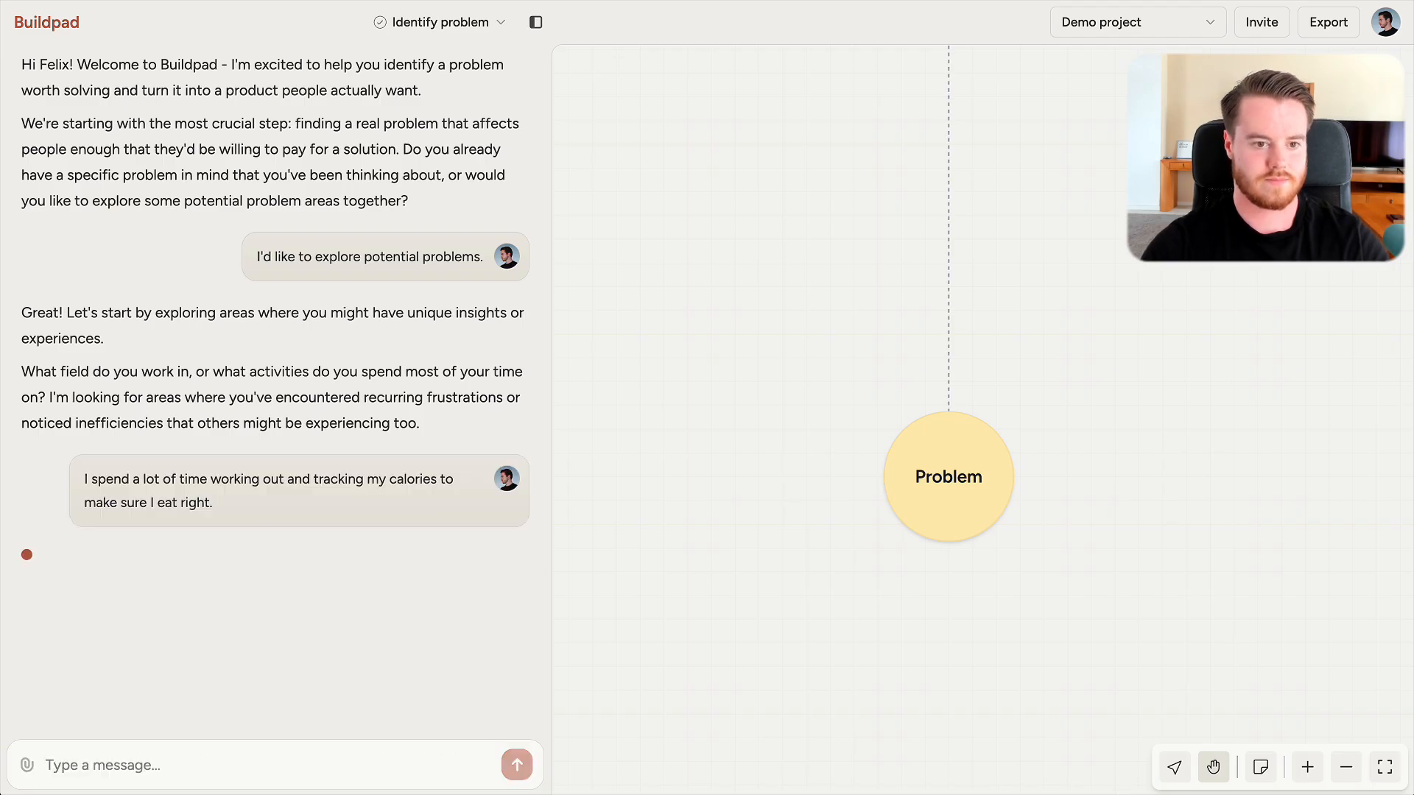
Reply that all of those are frustrating, then read the proposed problem statement
type("All of those are quite fru")
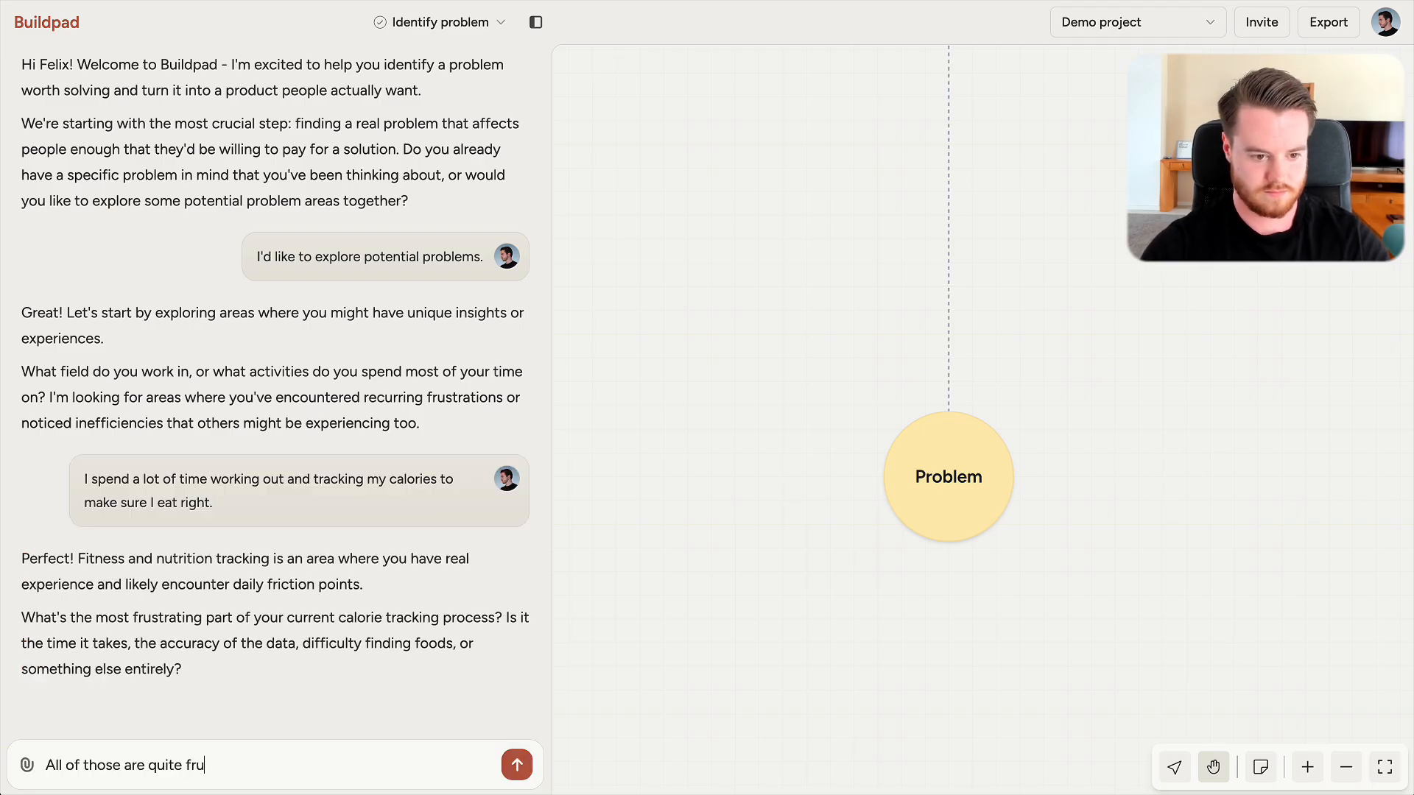
left_click(517, 764)
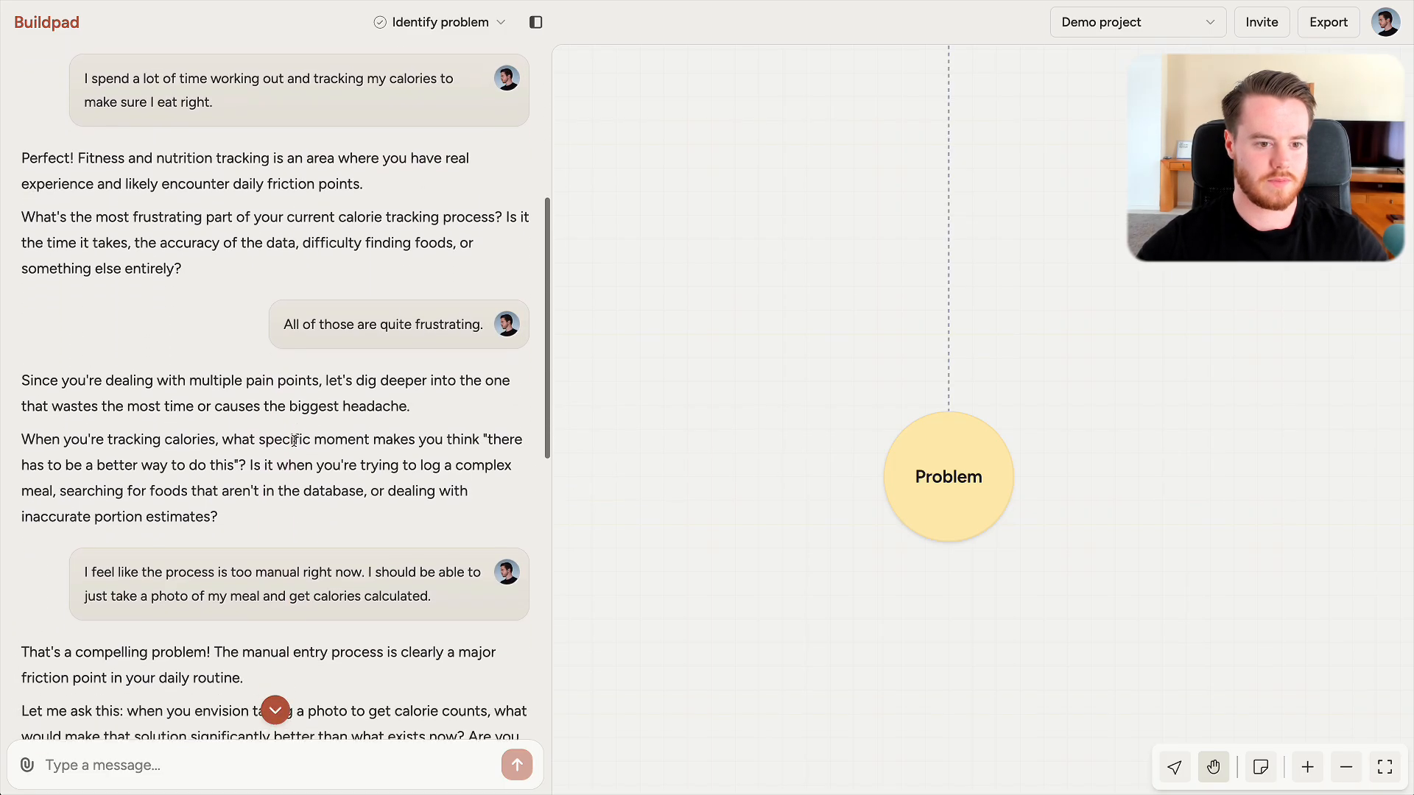
scroll("down", 3)
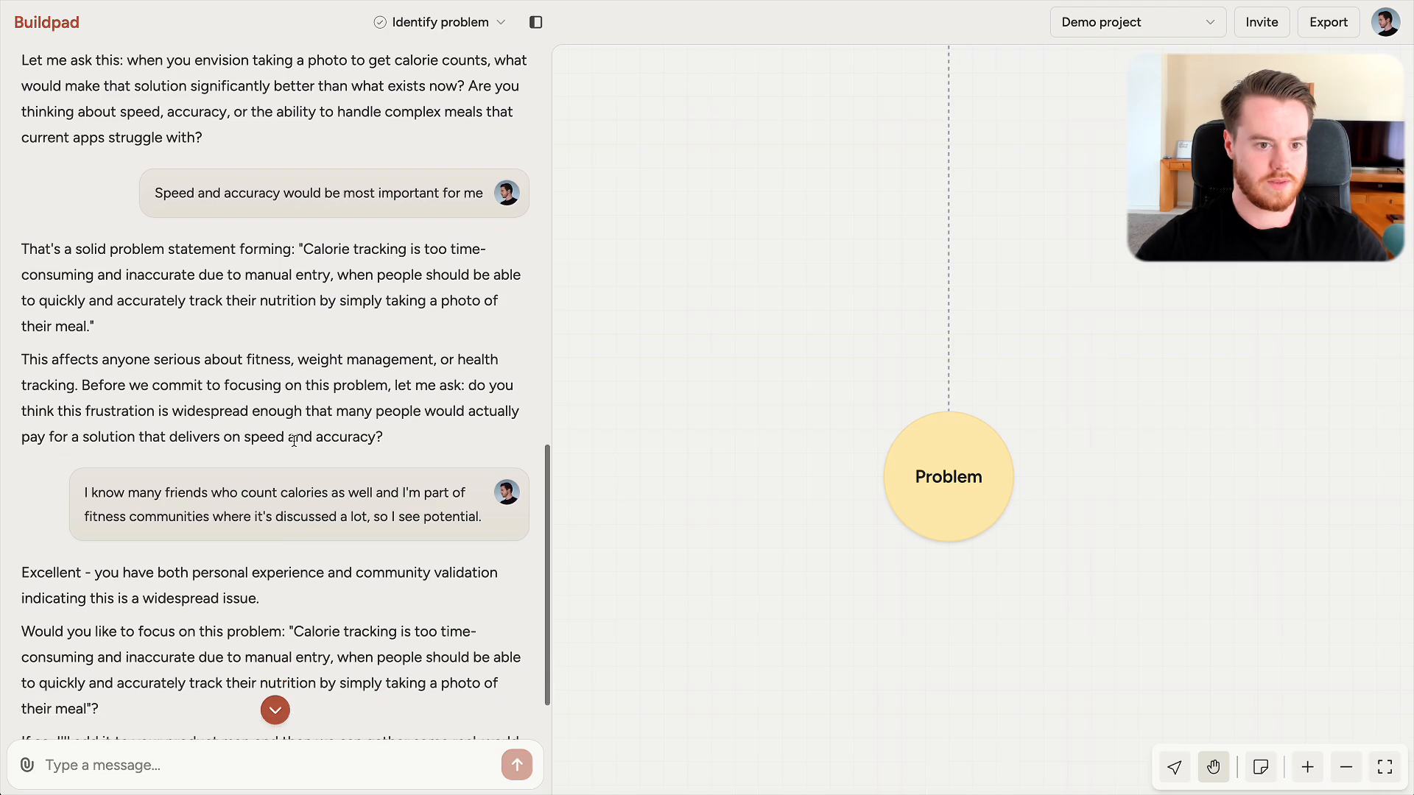
scroll("down", 3)
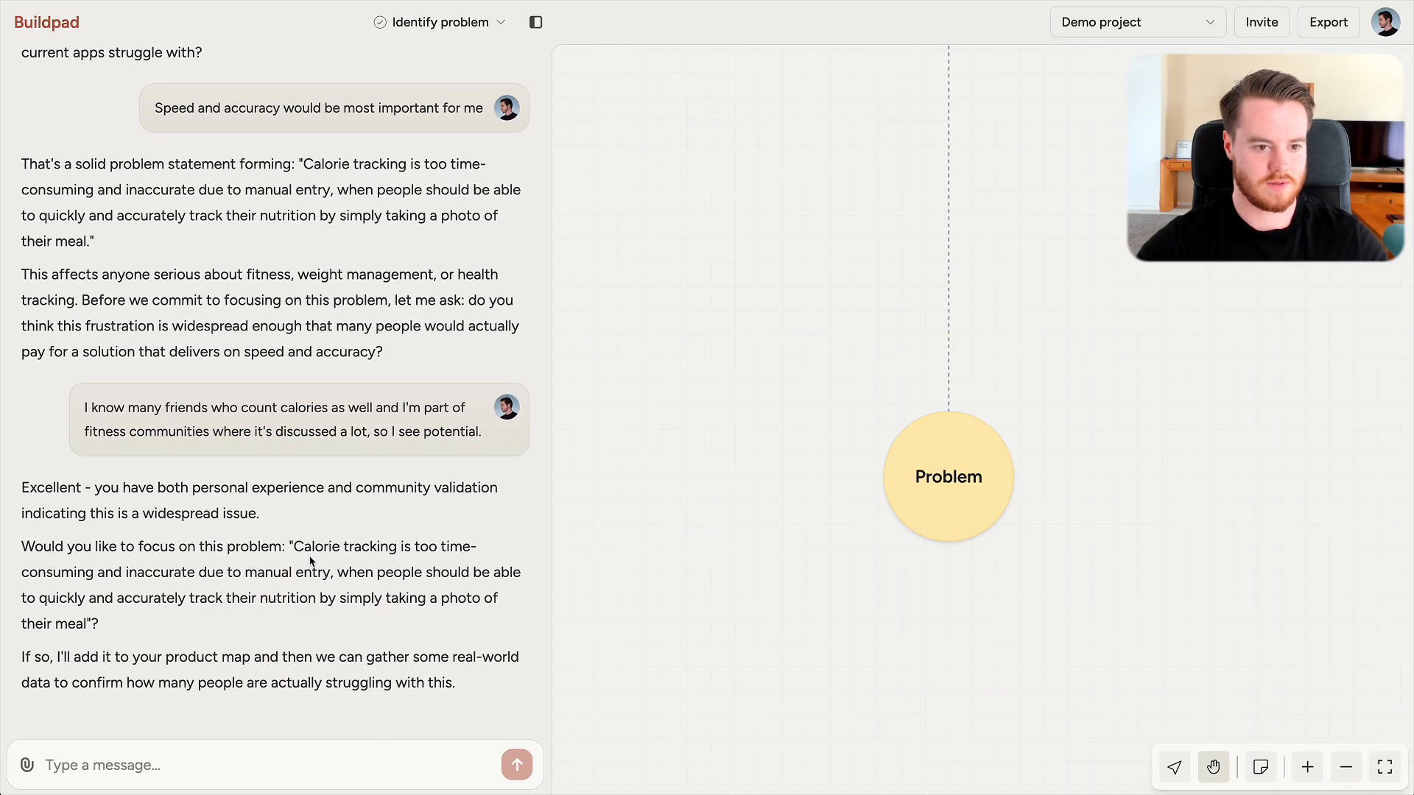
mouse_move(382, 569)
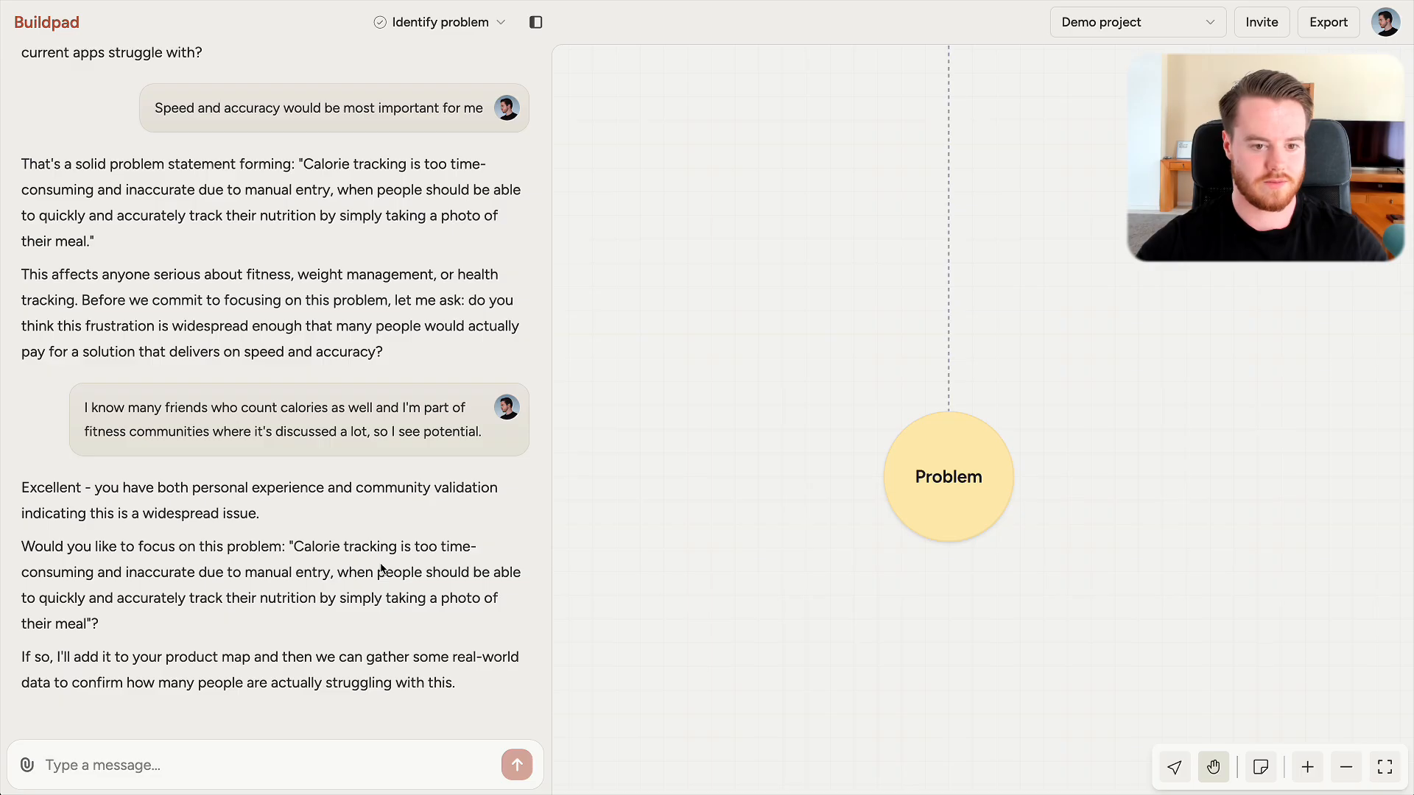
mouse_move(208, 622)
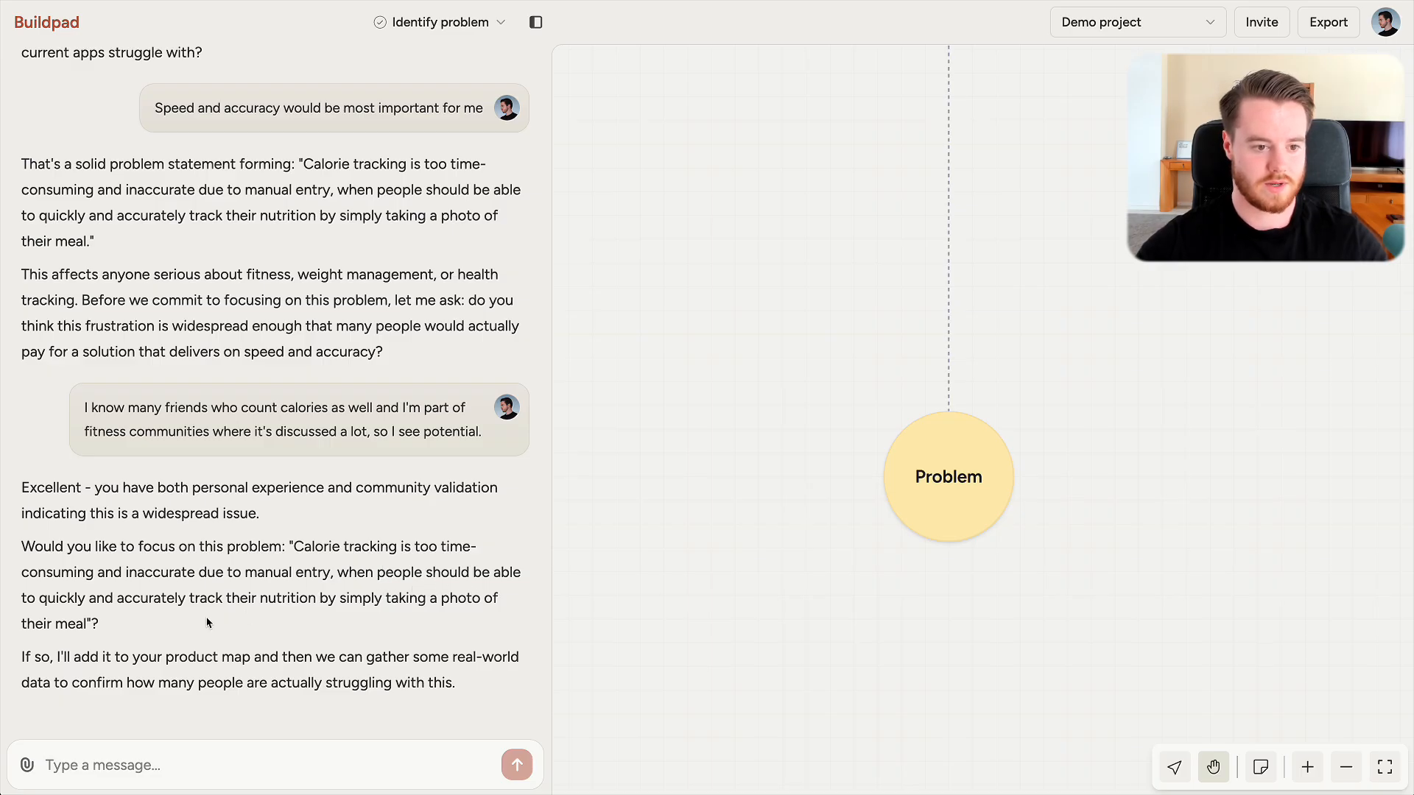
mouse_move(252, 622)
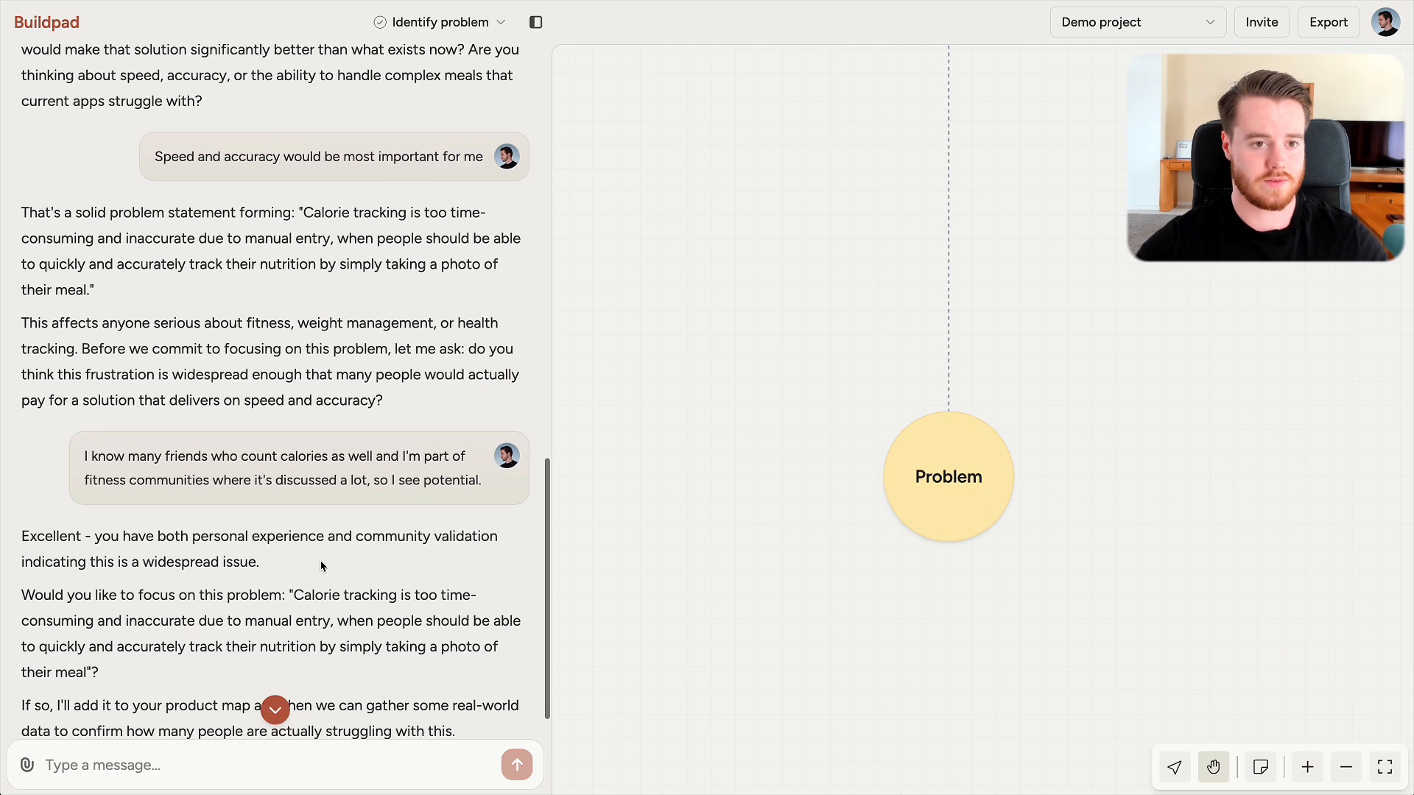
scroll("down", 3)
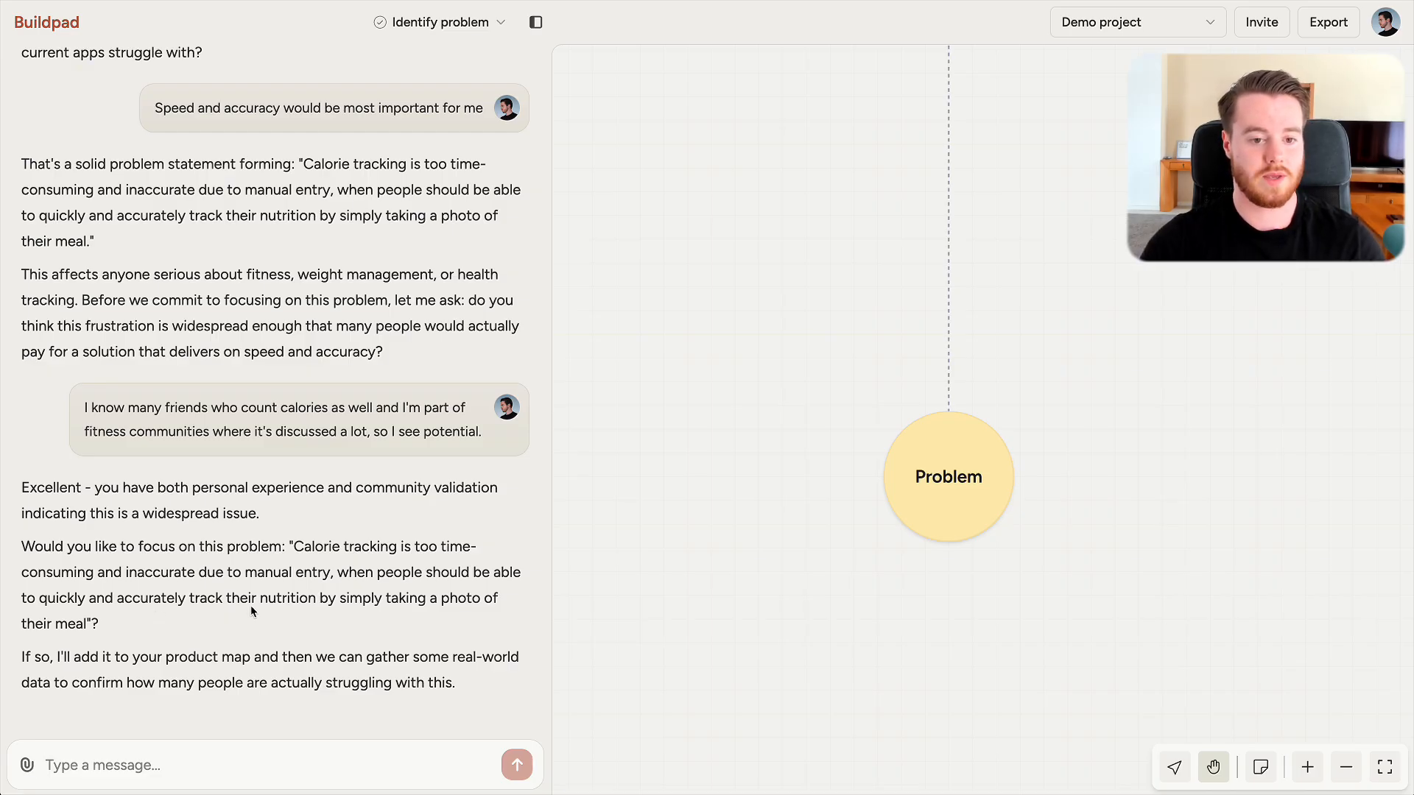
Reply 'yes' to focus on the slow, inaccurate manual calorie-entry problem
type("yes")
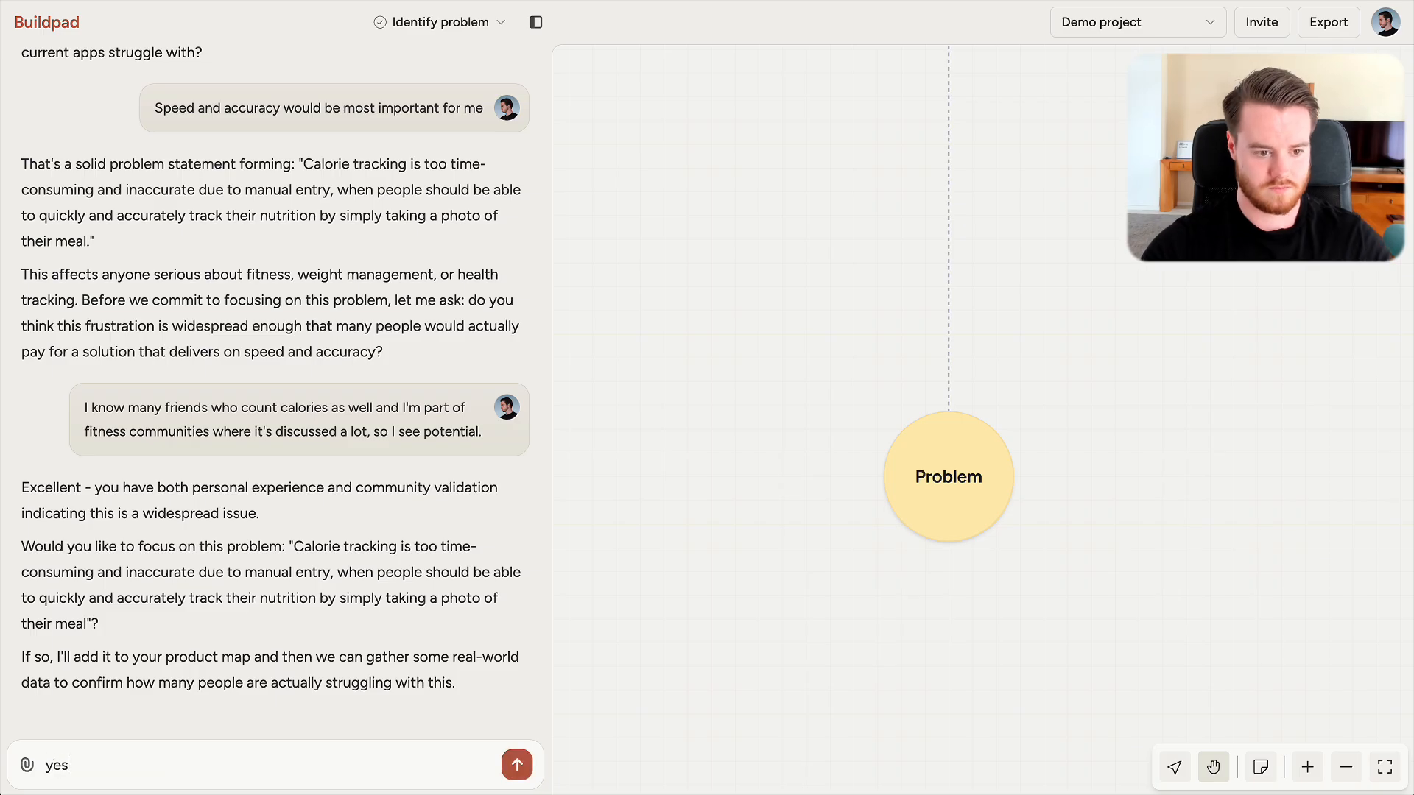
left_click(517, 765)
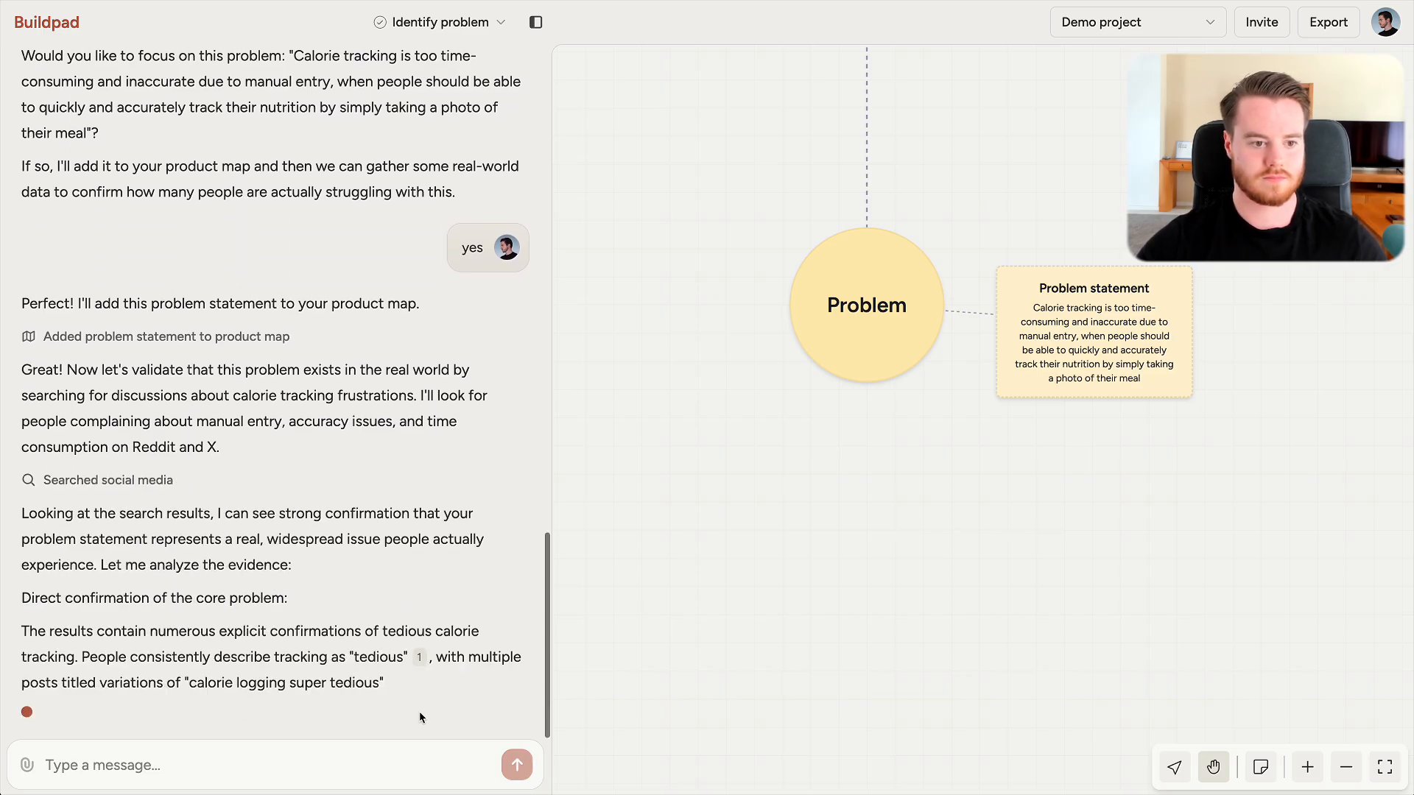
Review the social-media evidence, then send 'Let's move on.' to finish Identify problem
scroll("down", 3)
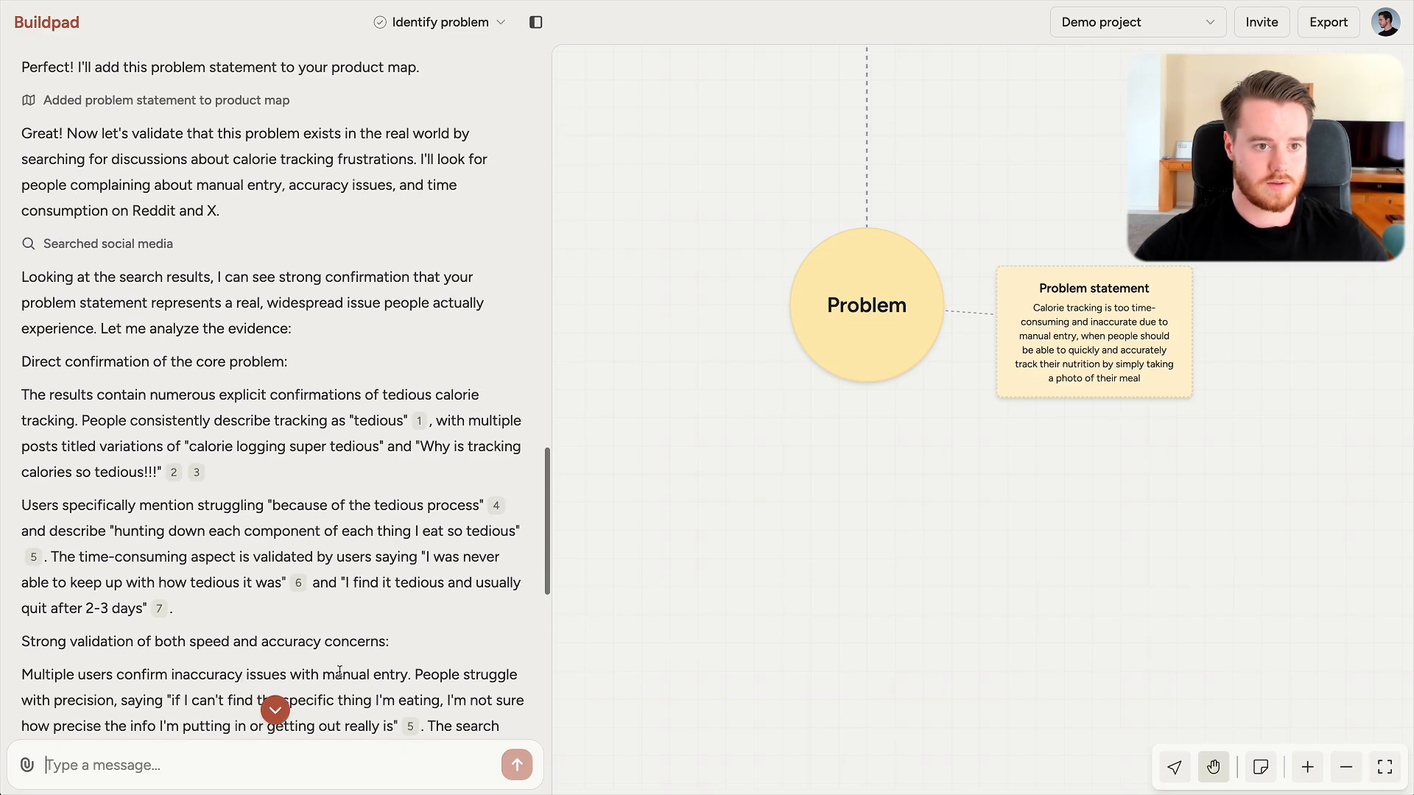
scroll("down", 3)
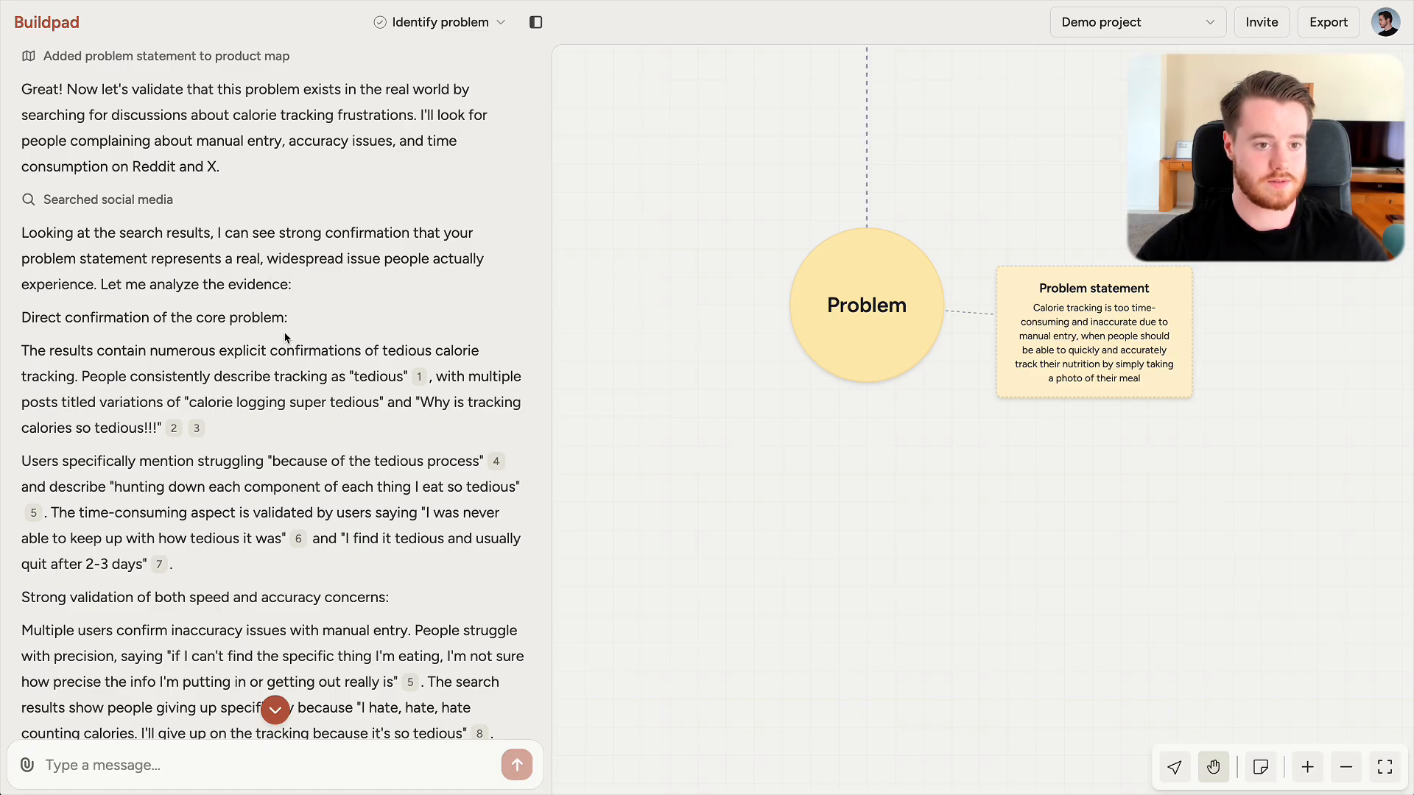
scroll("down", 3)
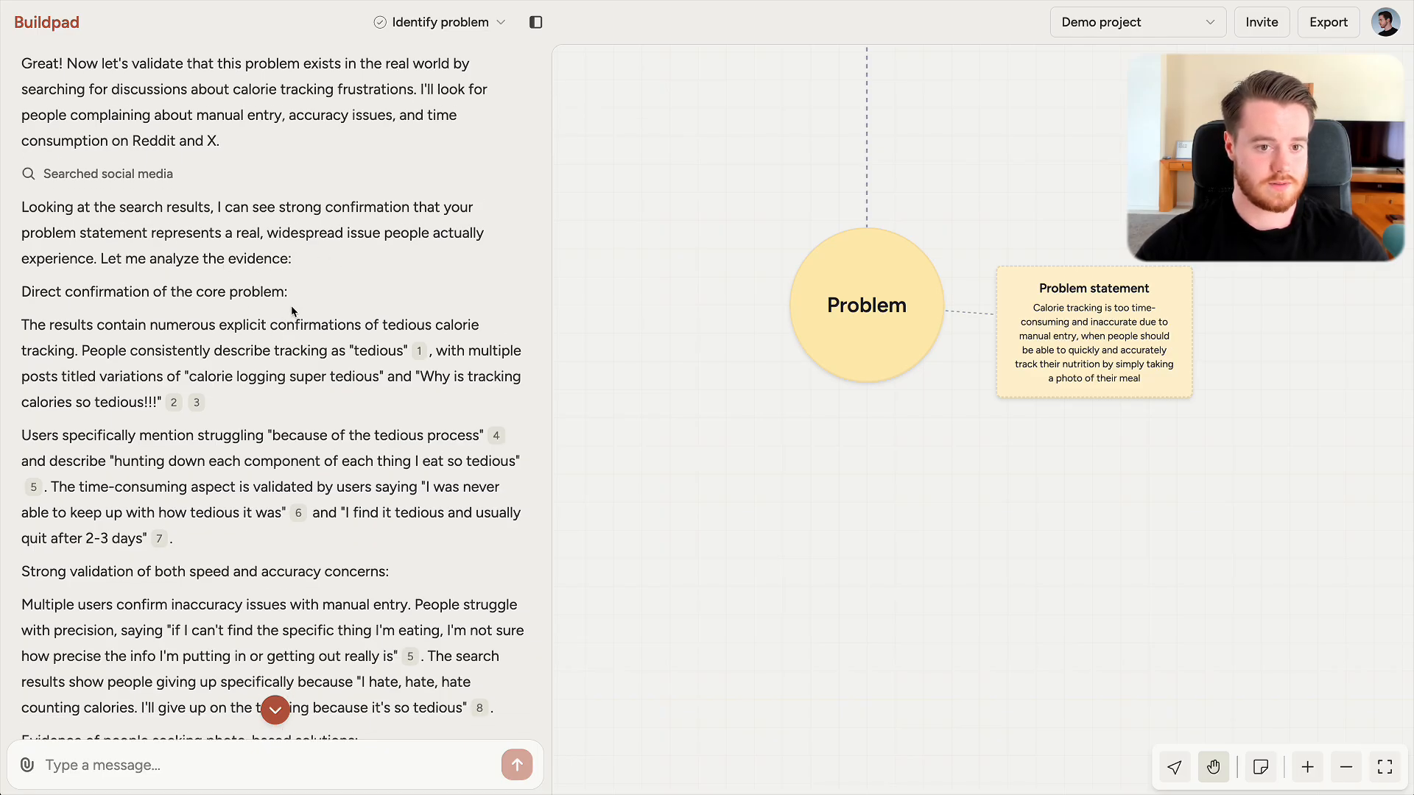
scroll("down", 3)
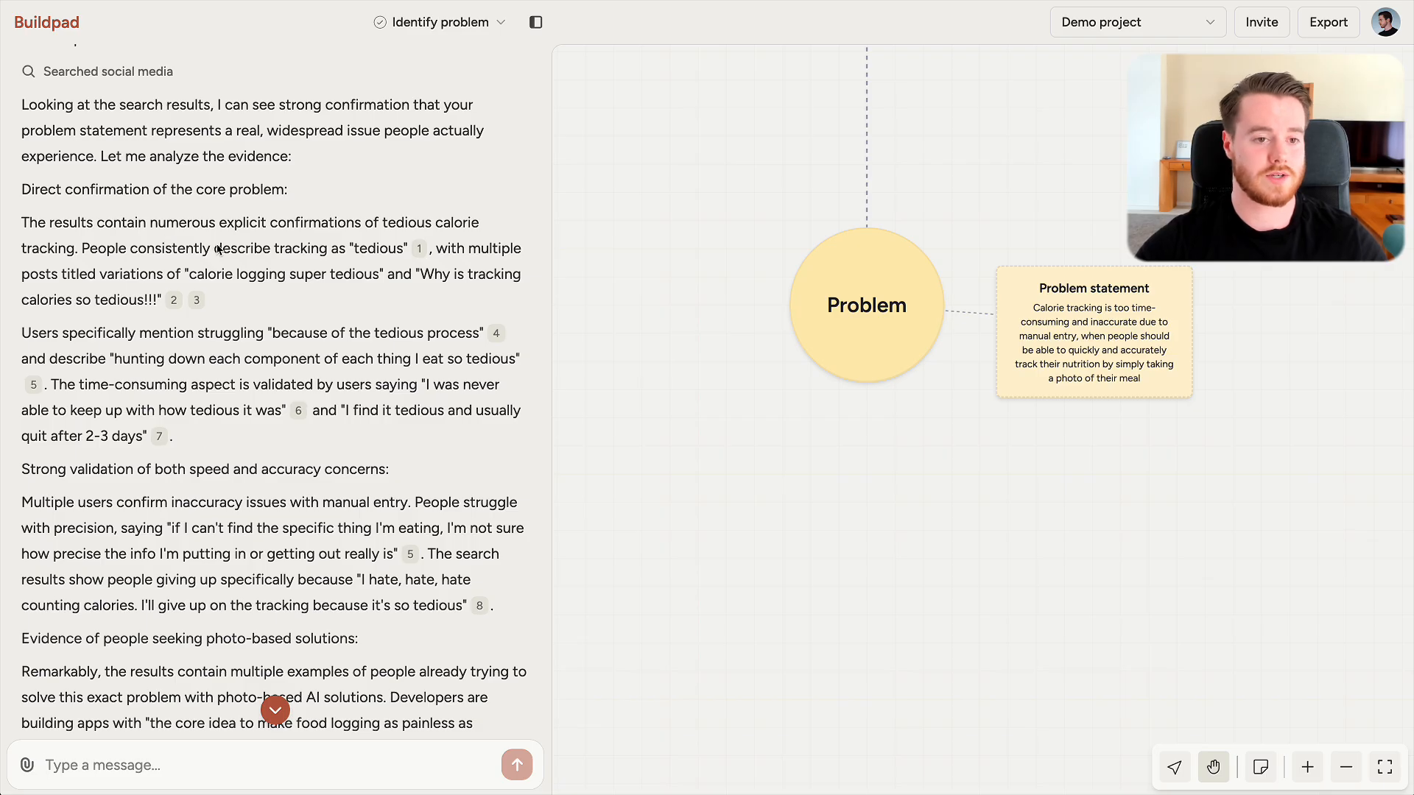
mouse_move(388, 258)
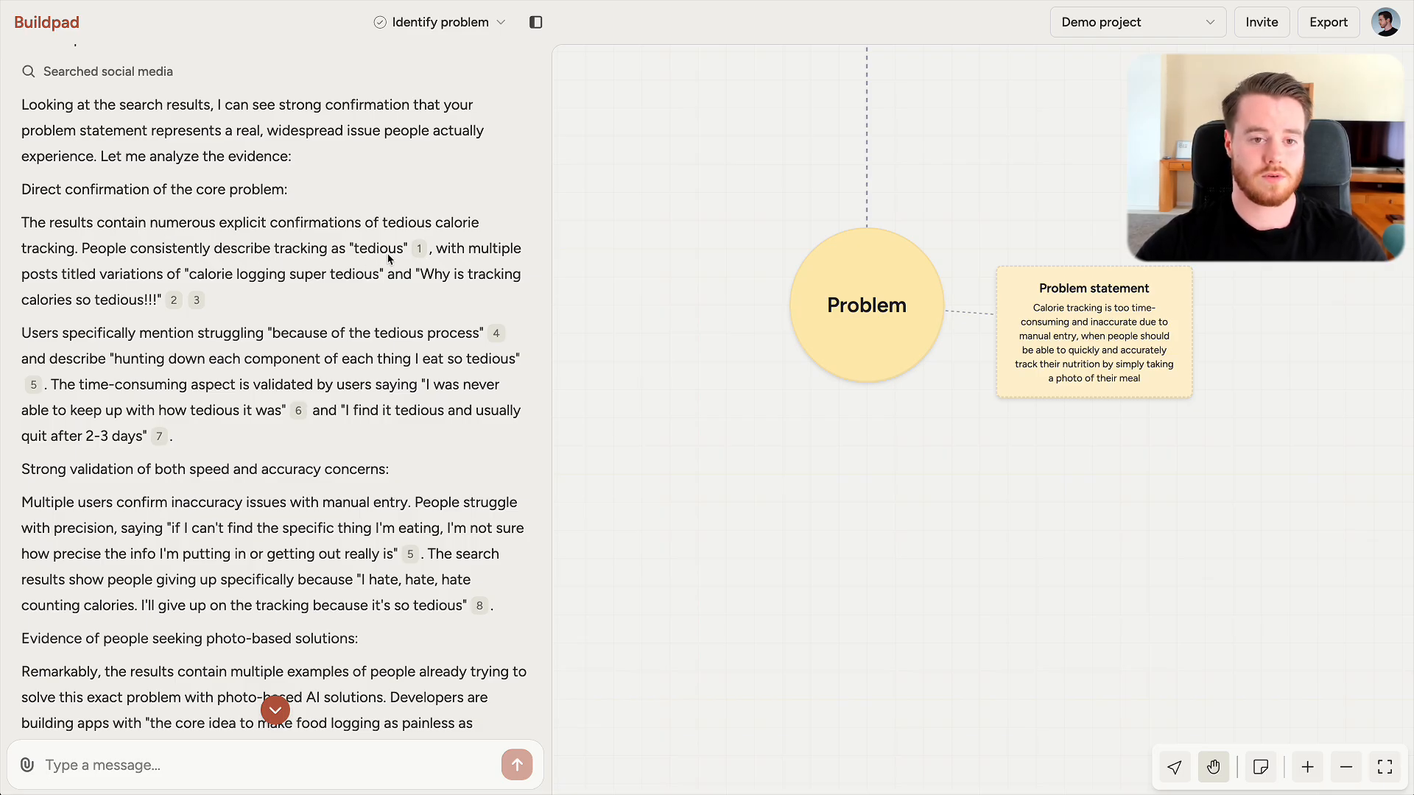
mouse_move(418, 249)
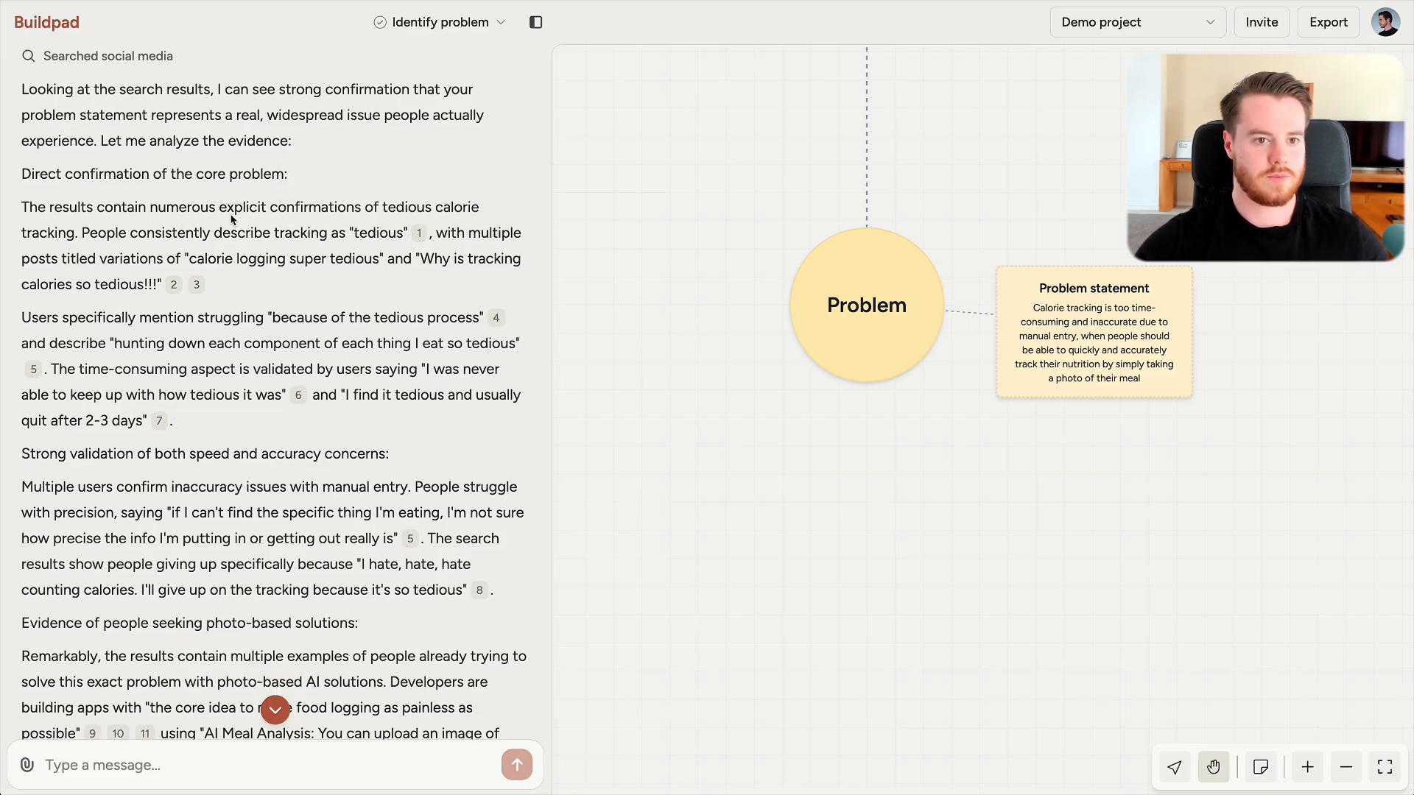
mouse_move(417, 217)
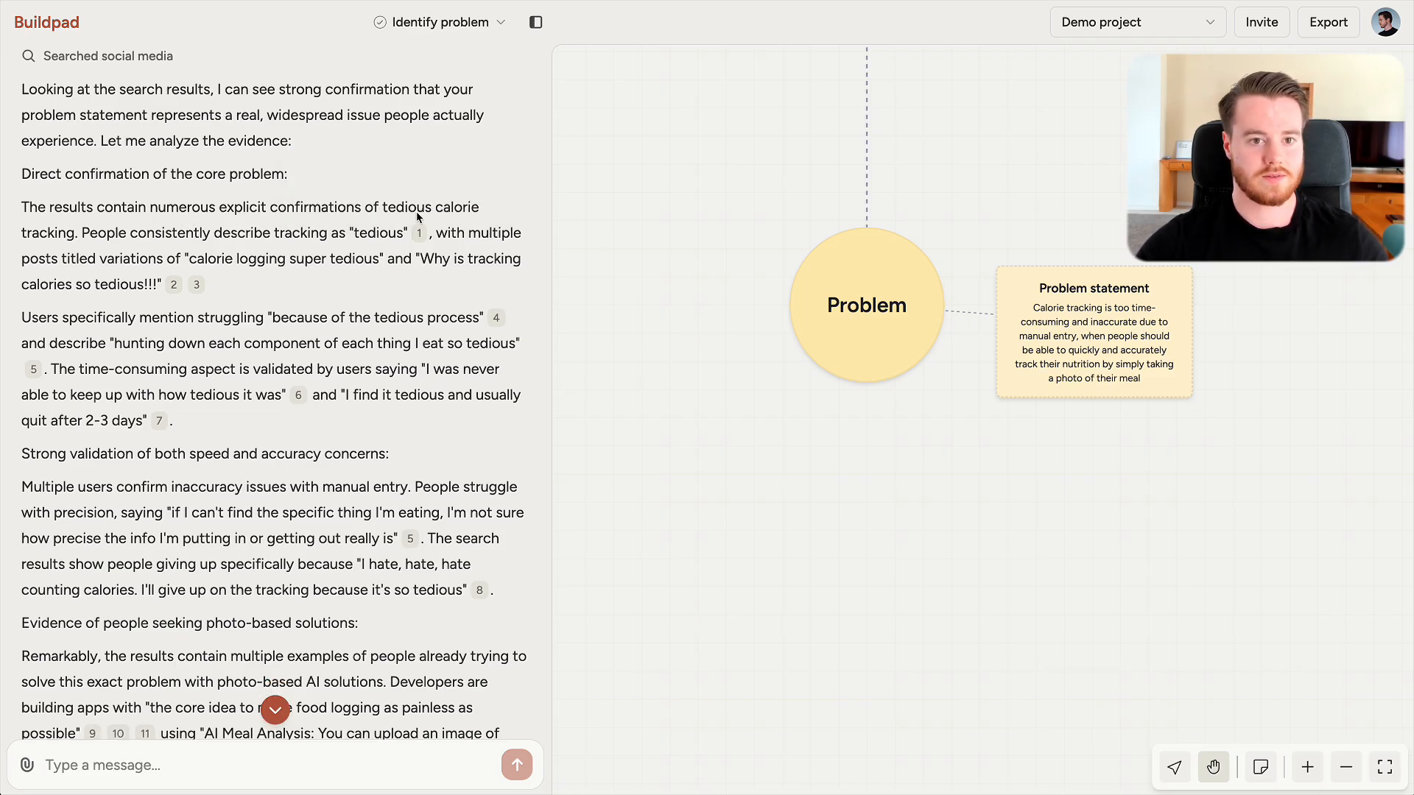
scroll("down", 3)
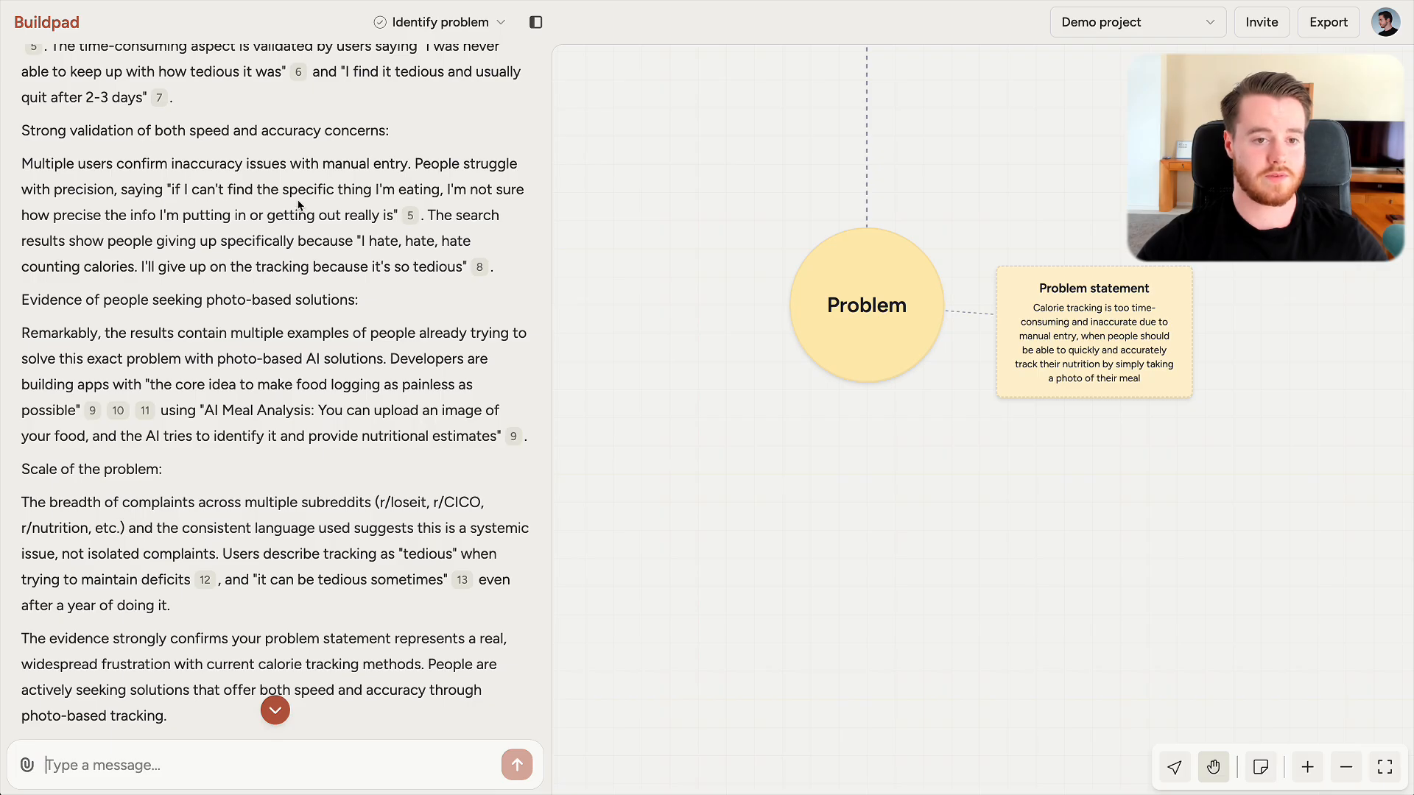
scroll("down", 3)
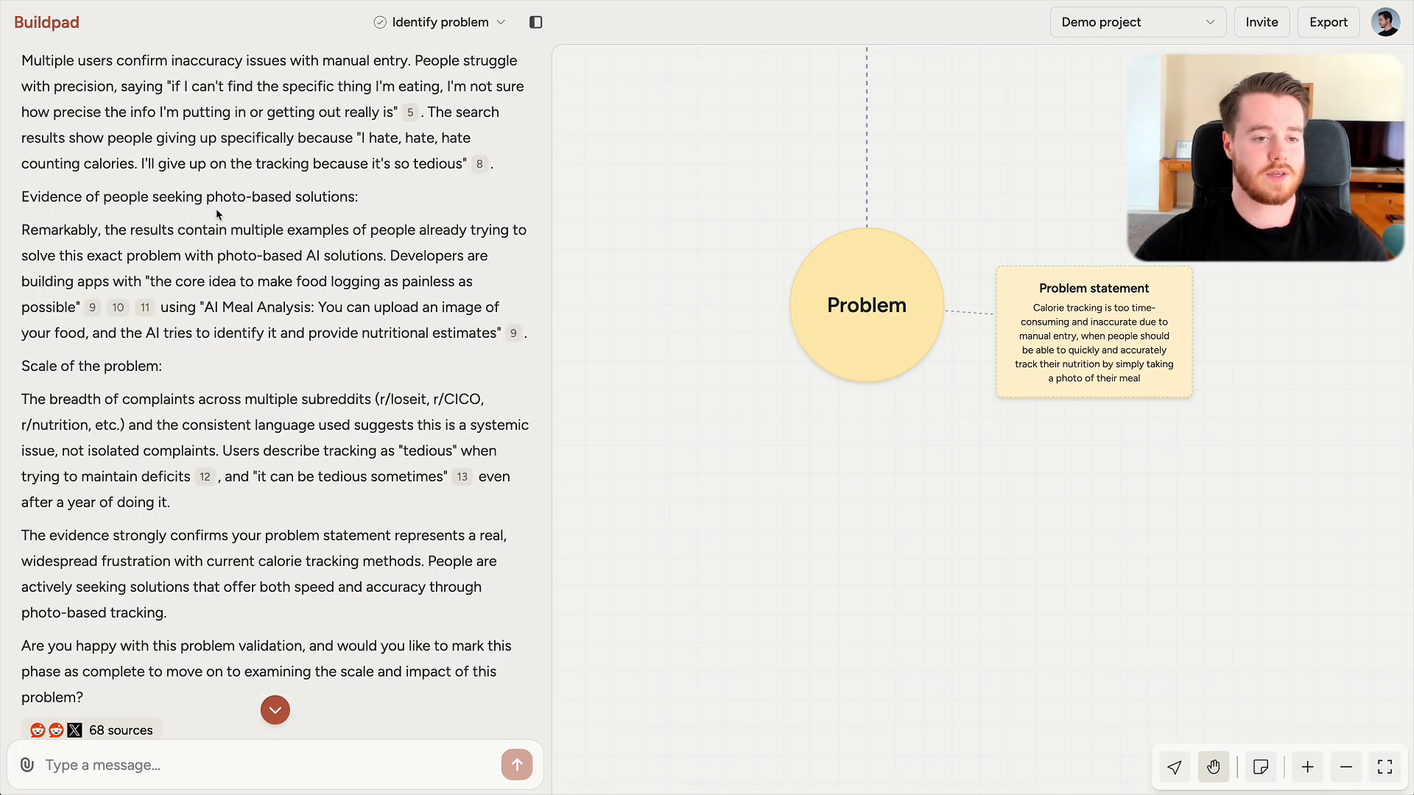
scroll("down", 3)
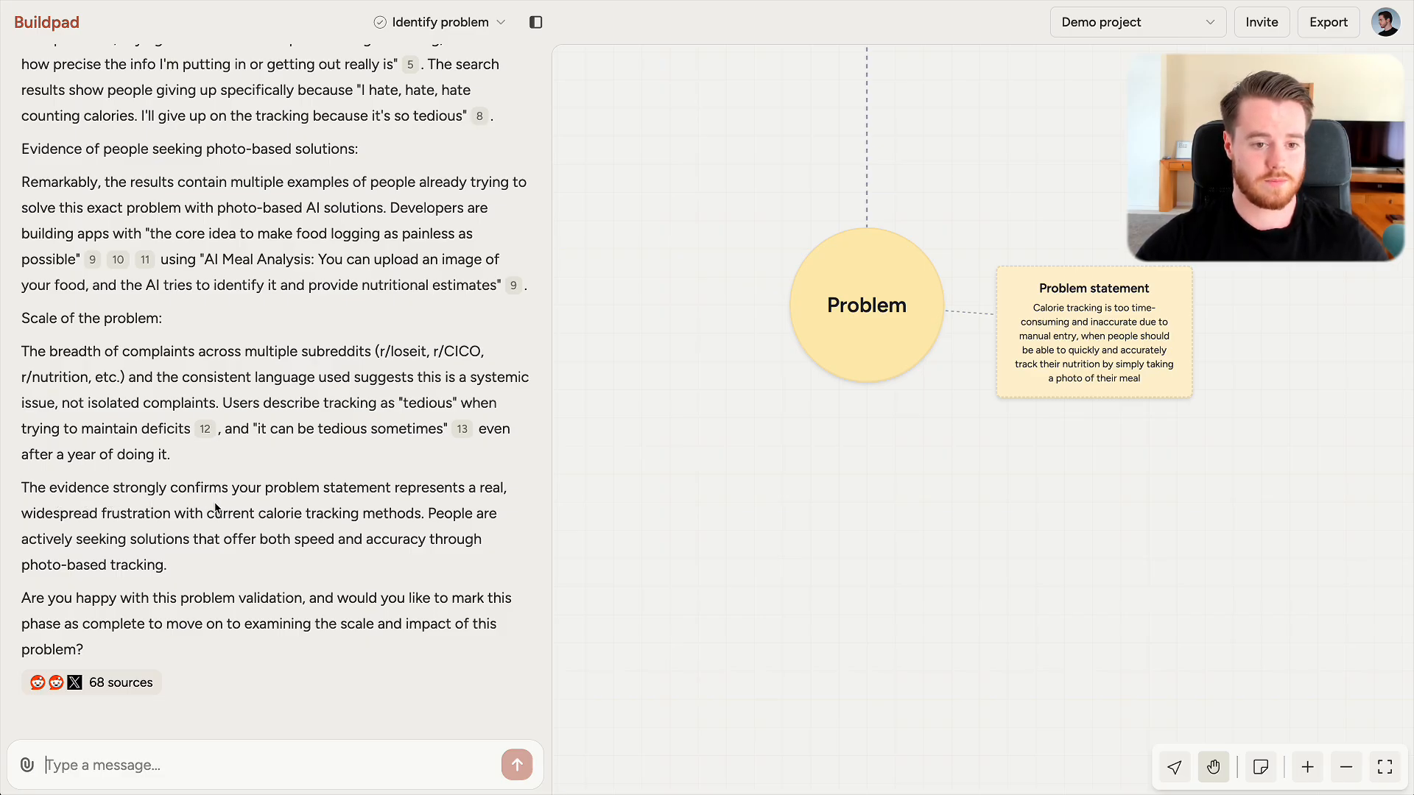
mouse_move(280, 521)
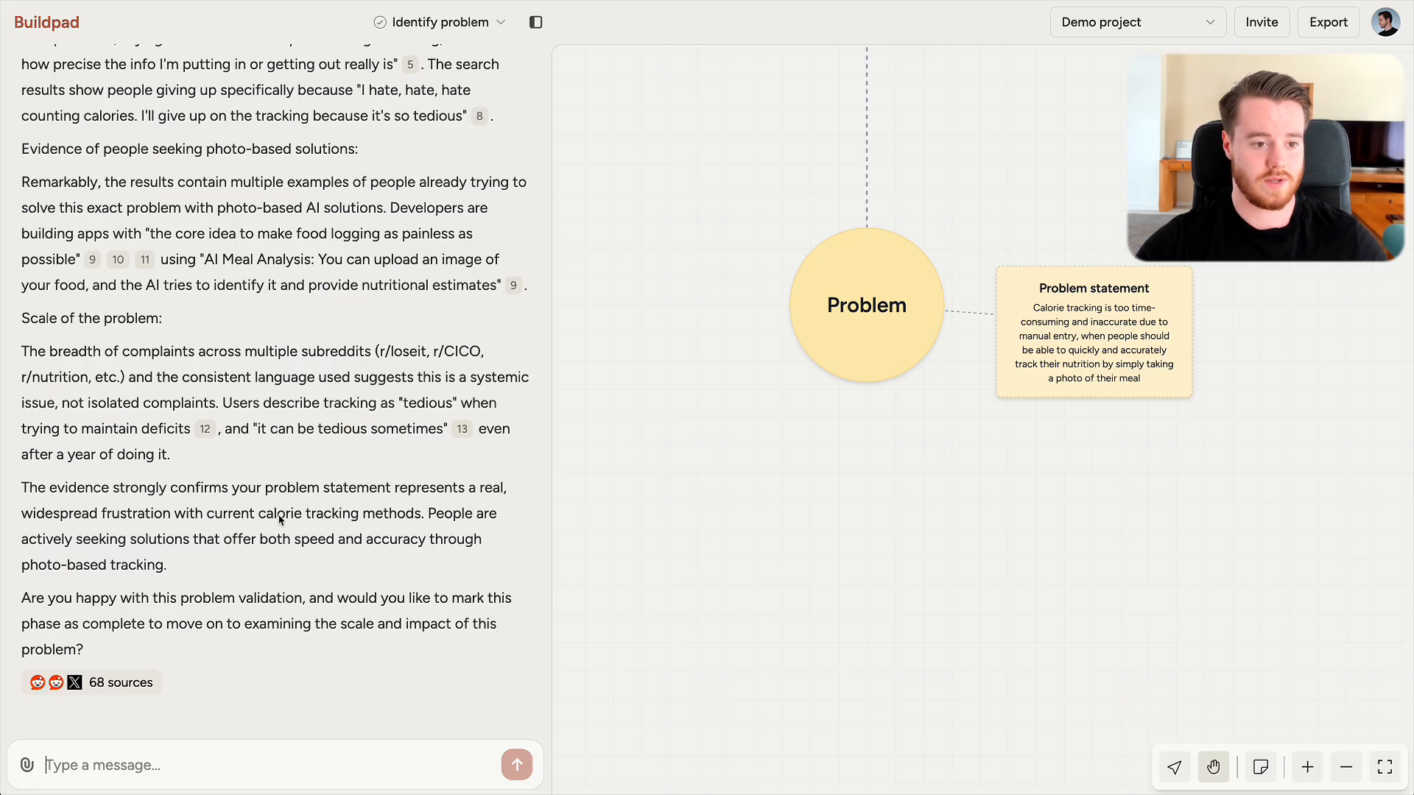
mouse_move(256, 531)
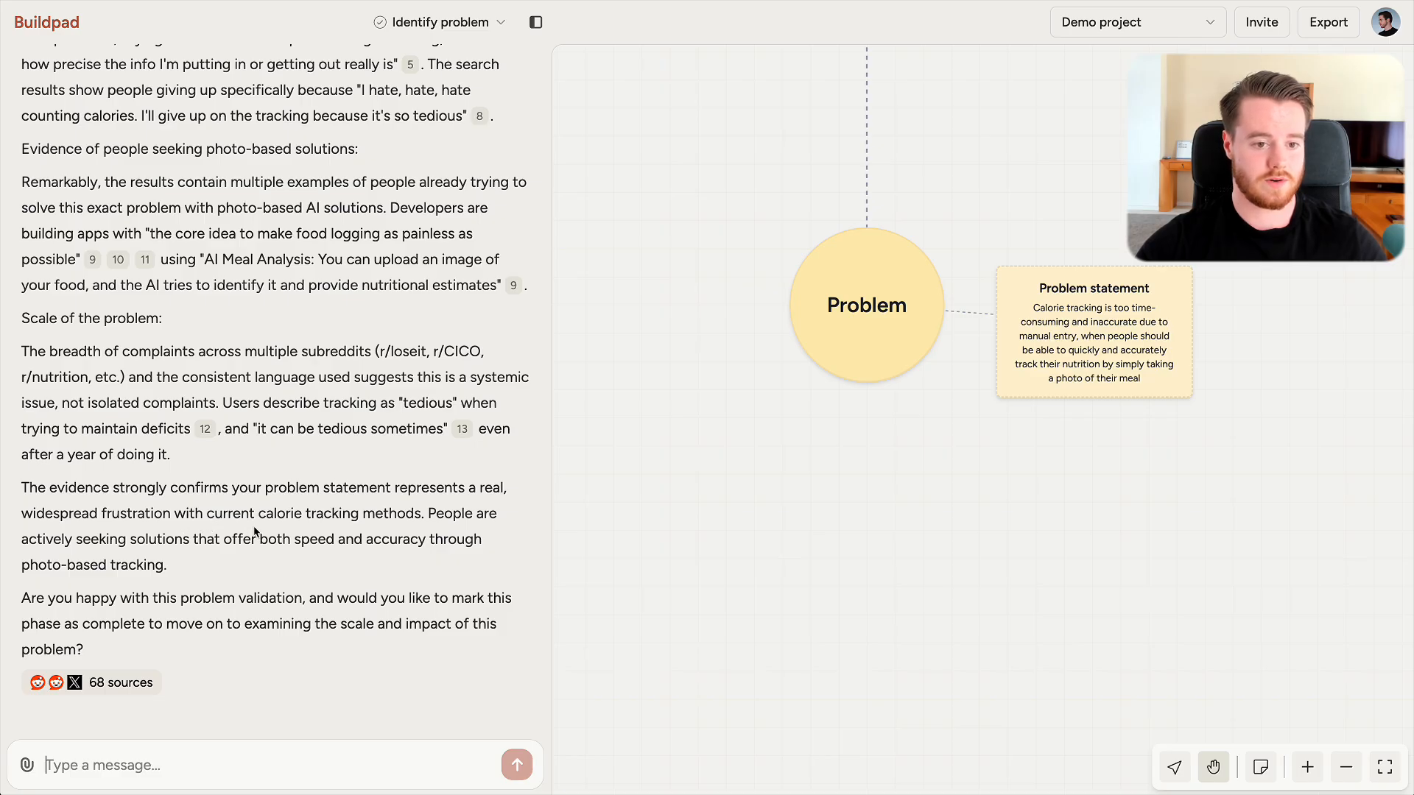
mouse_move(434, 529)
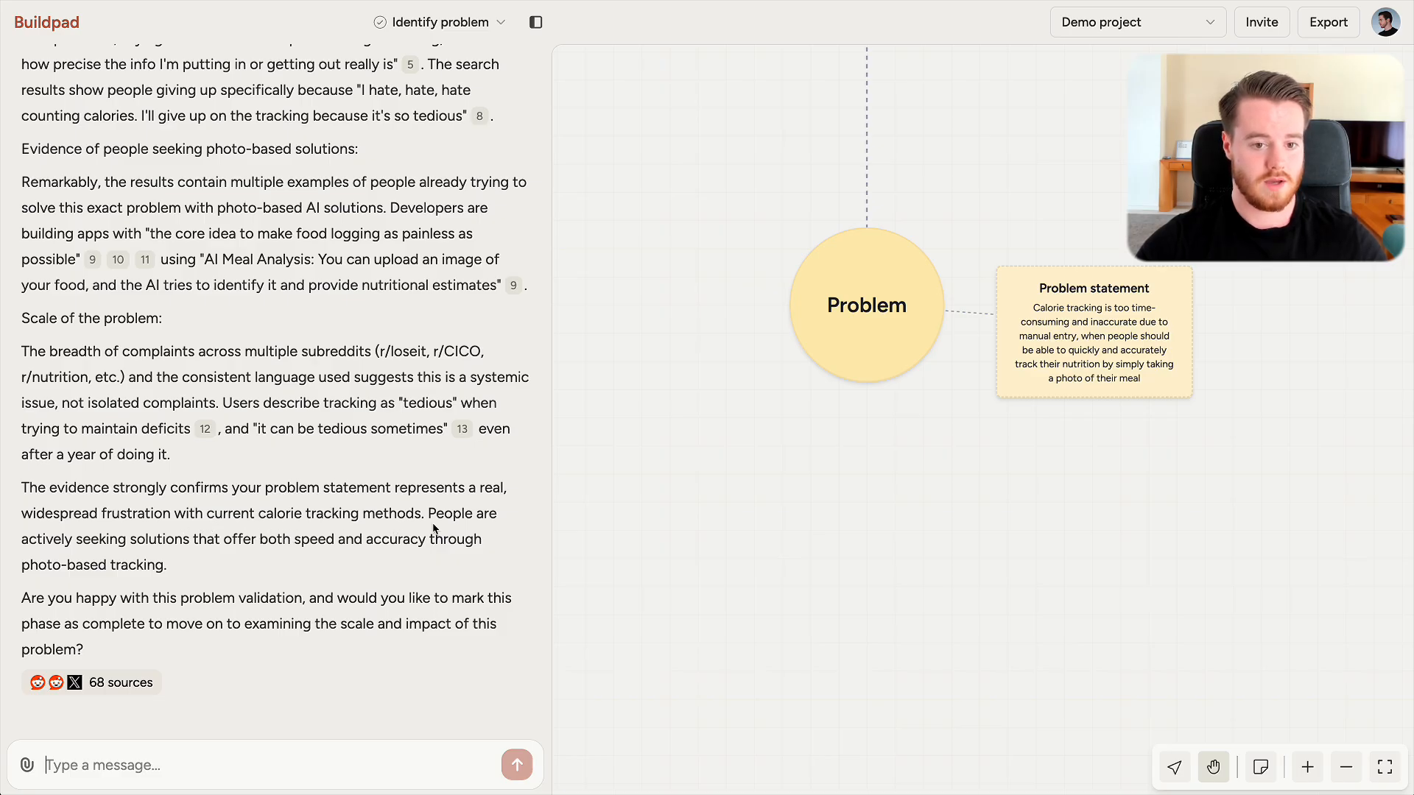
mouse_move(207, 559)
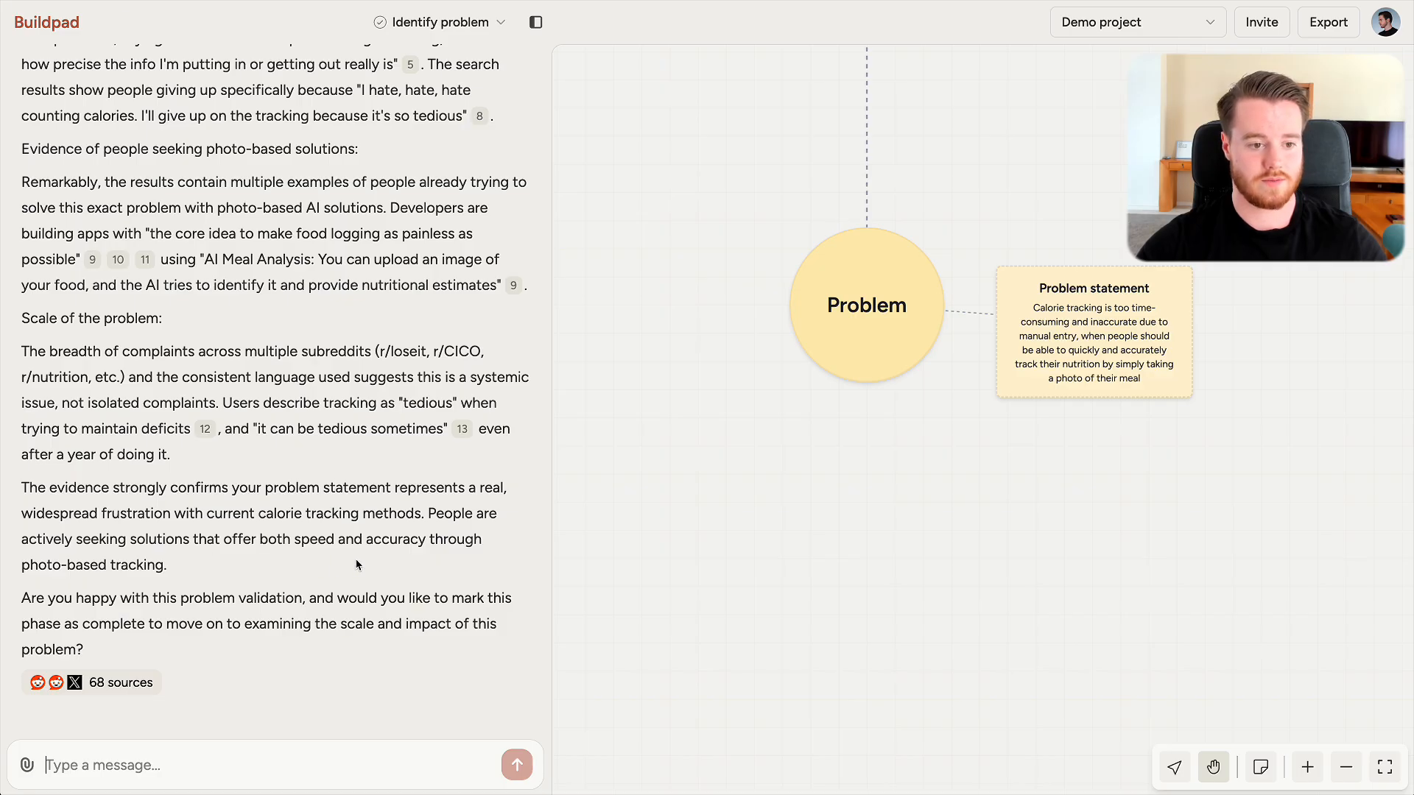
mouse_move(160, 585)
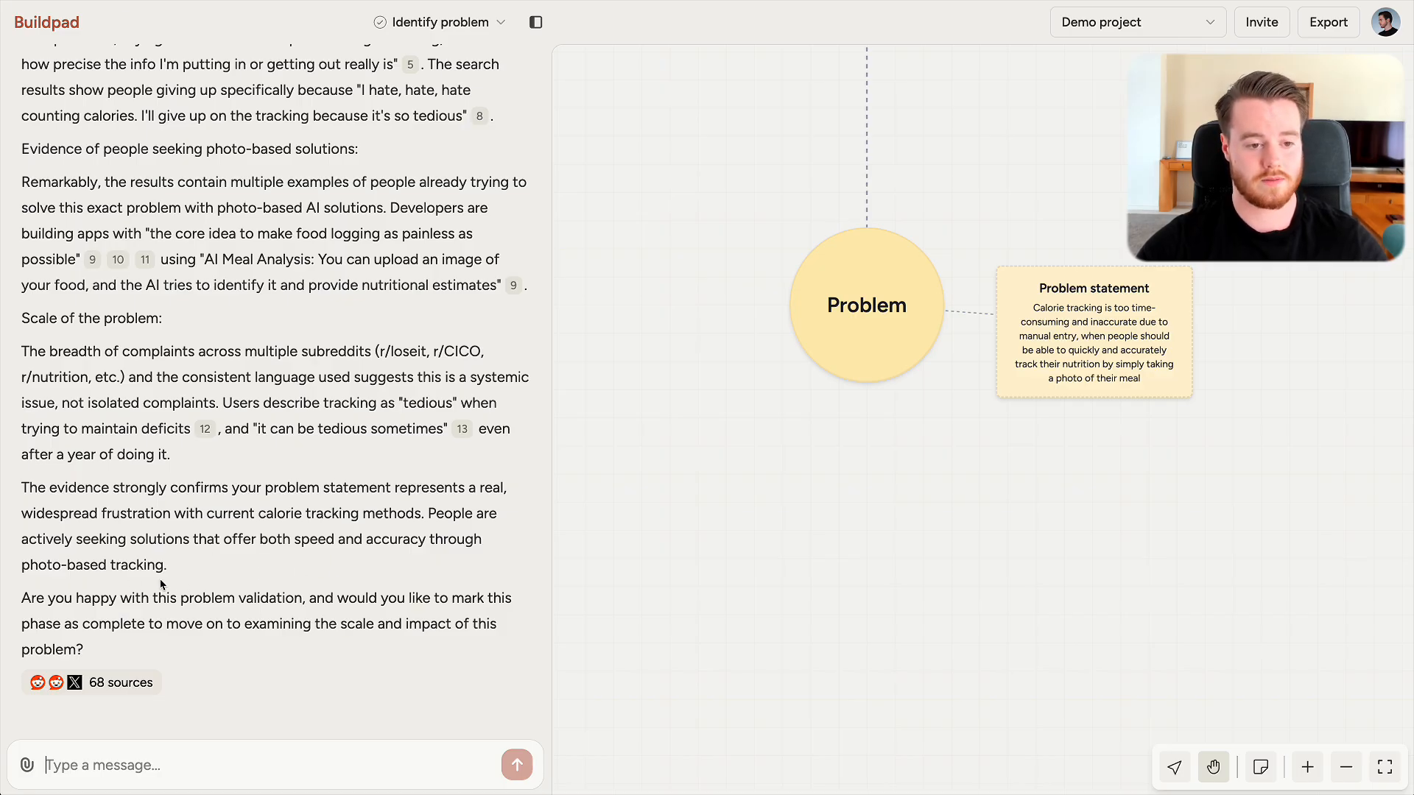
type("Let's move on.")
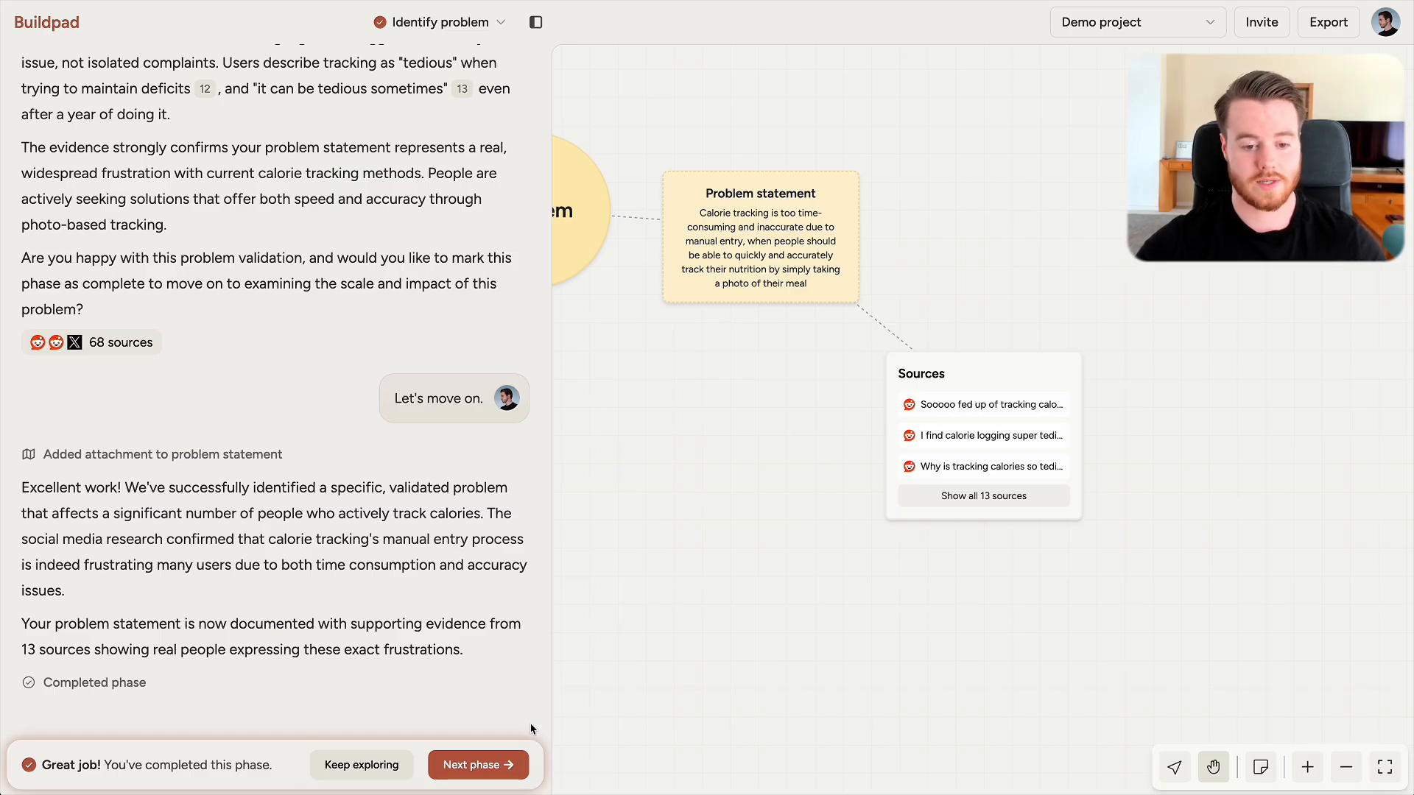
left_click(477, 765)
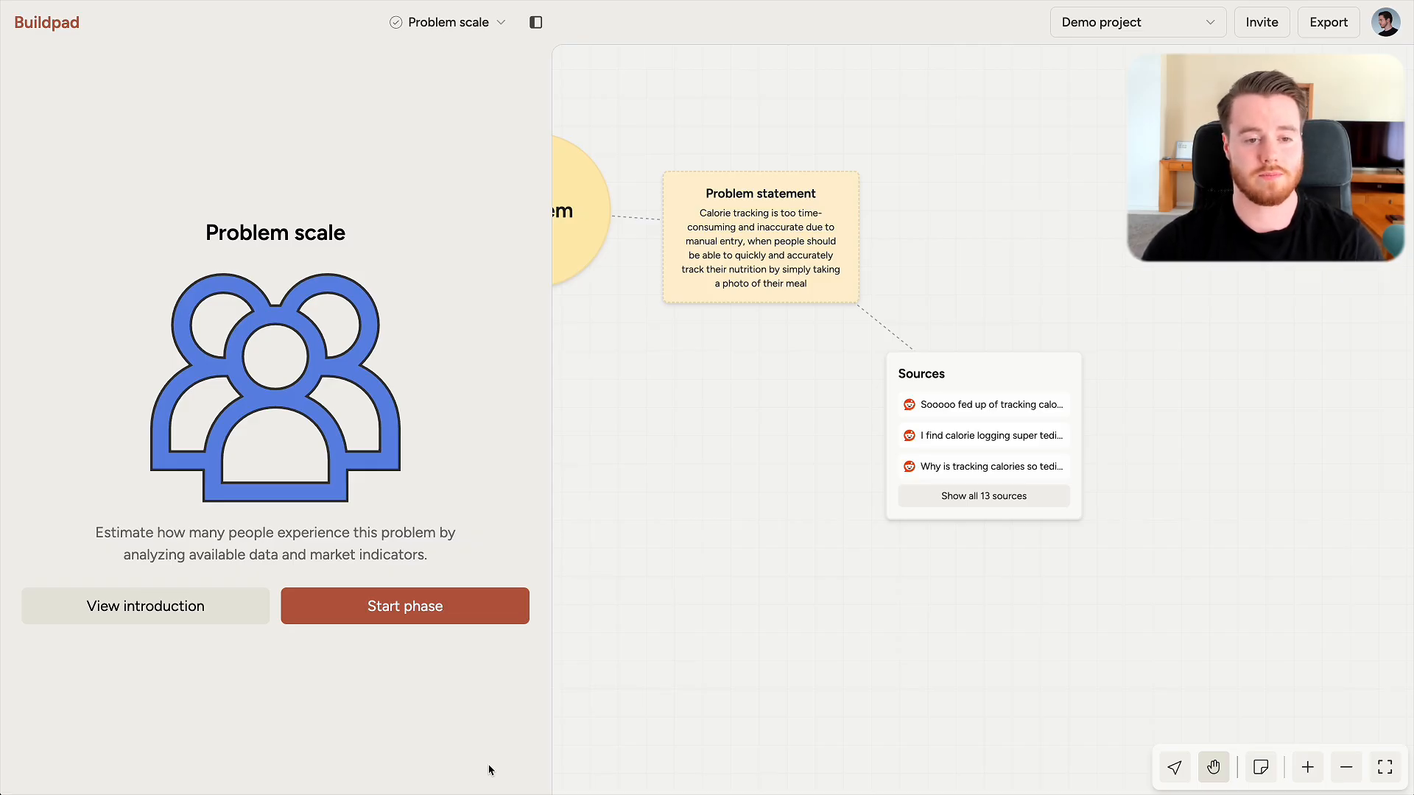
Start Problem scale, then advance through Problem impact into Current solutions
left_click(405, 605)
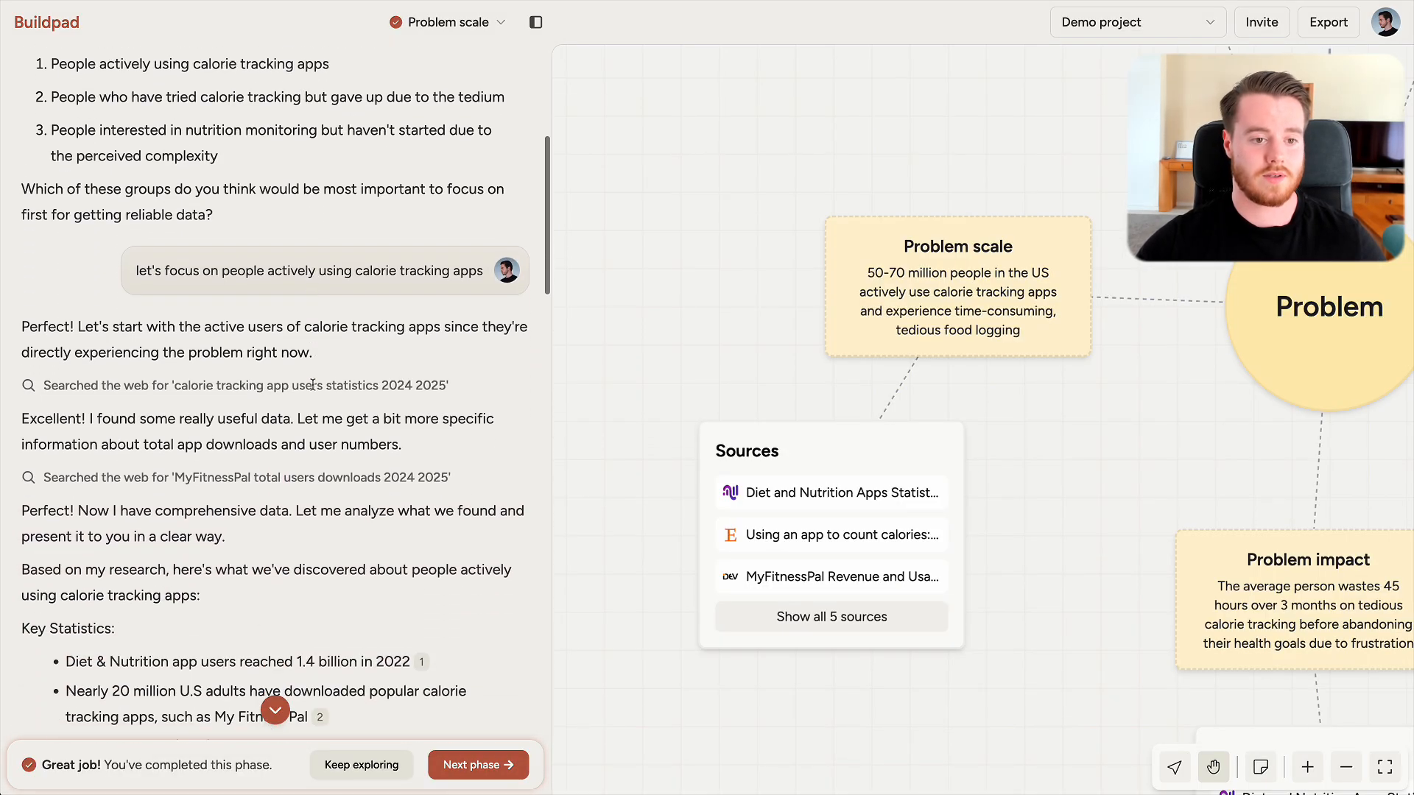
scroll("down", 3)
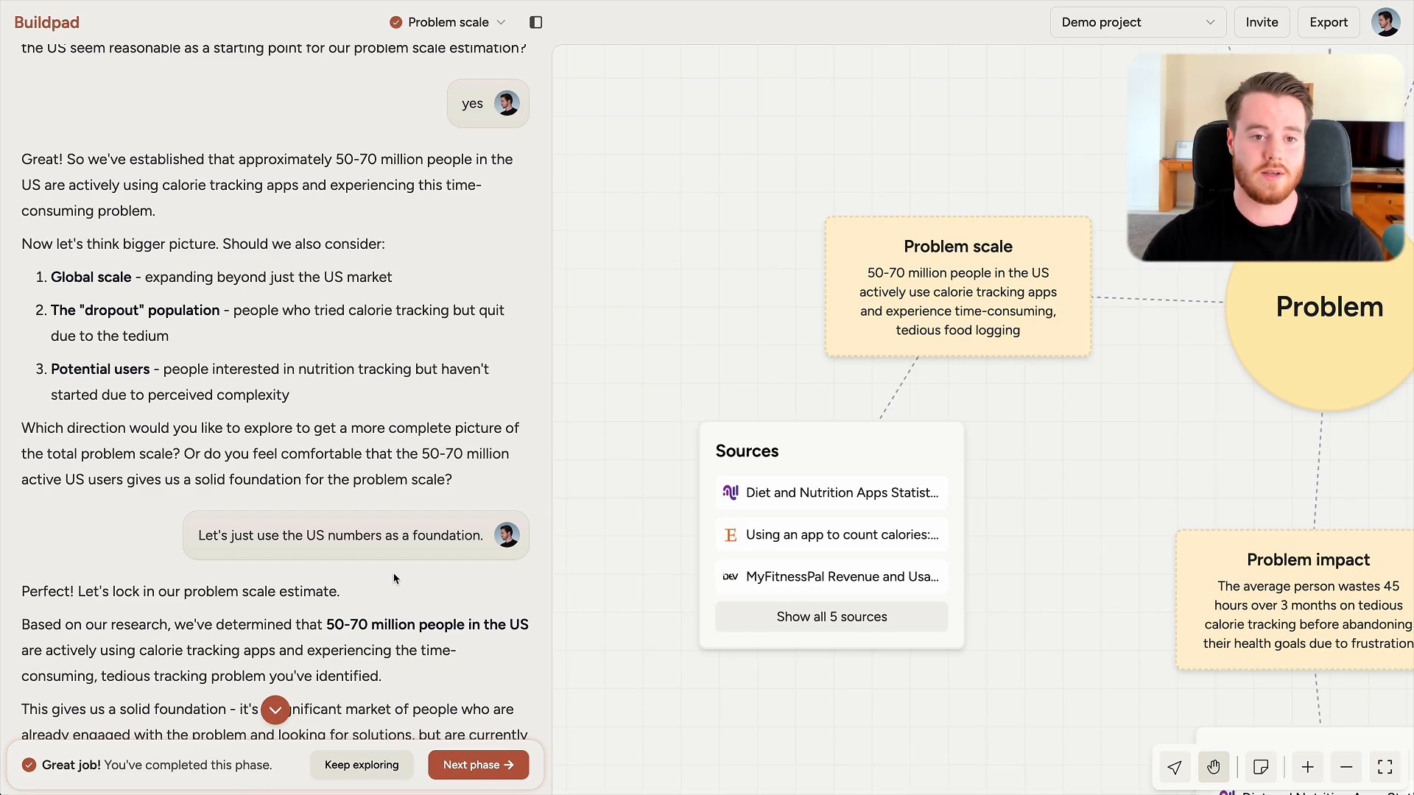
left_click(448, 21)
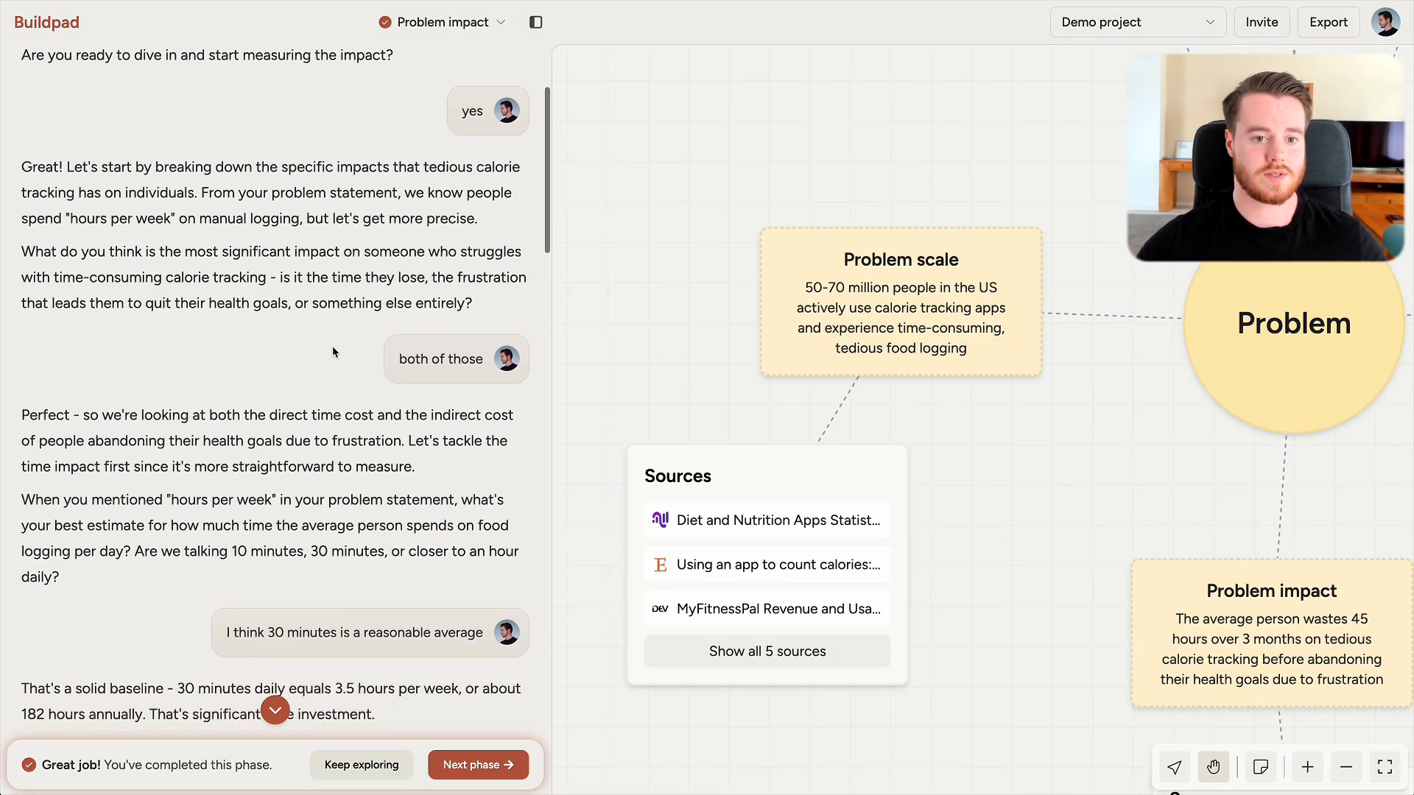
scroll("down", 3)
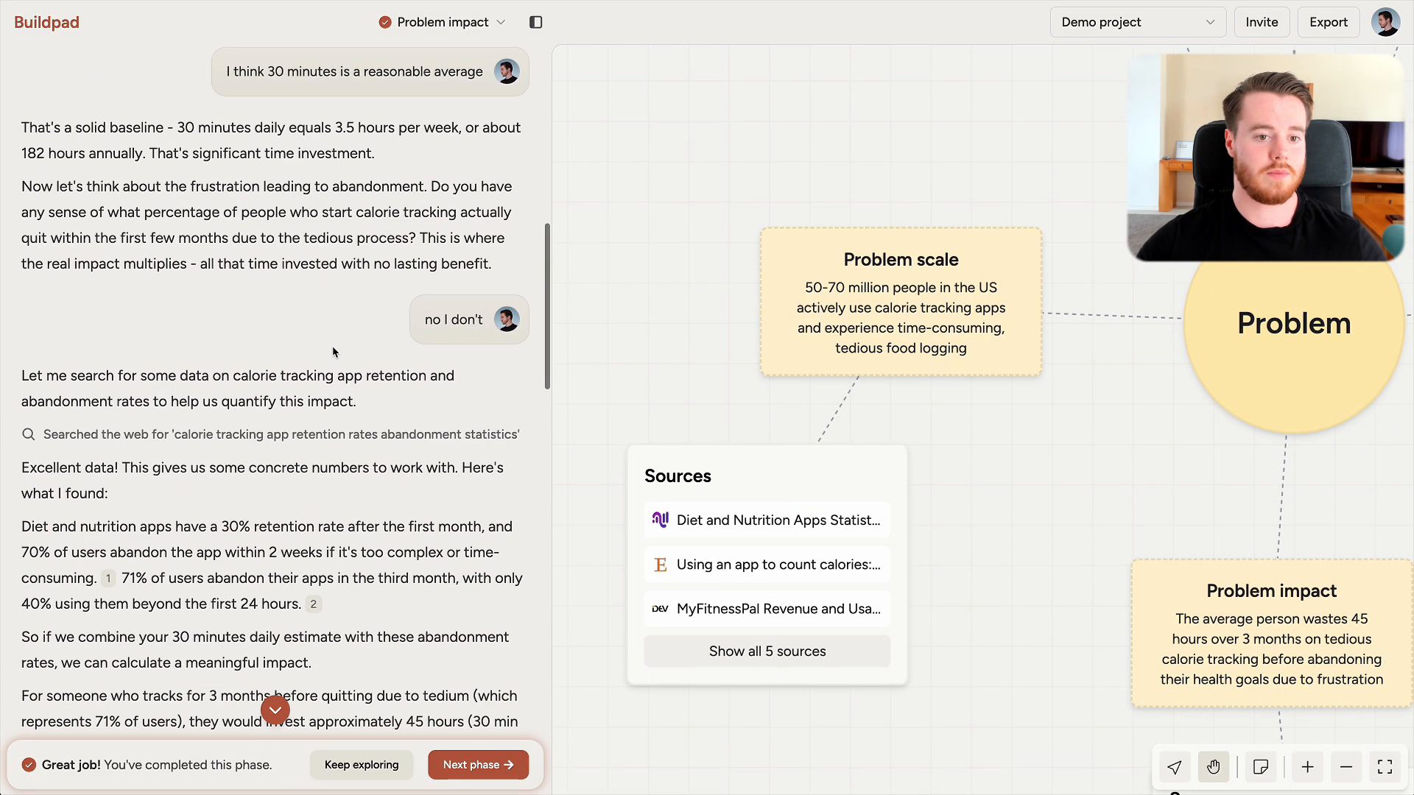
scroll("down", 3)
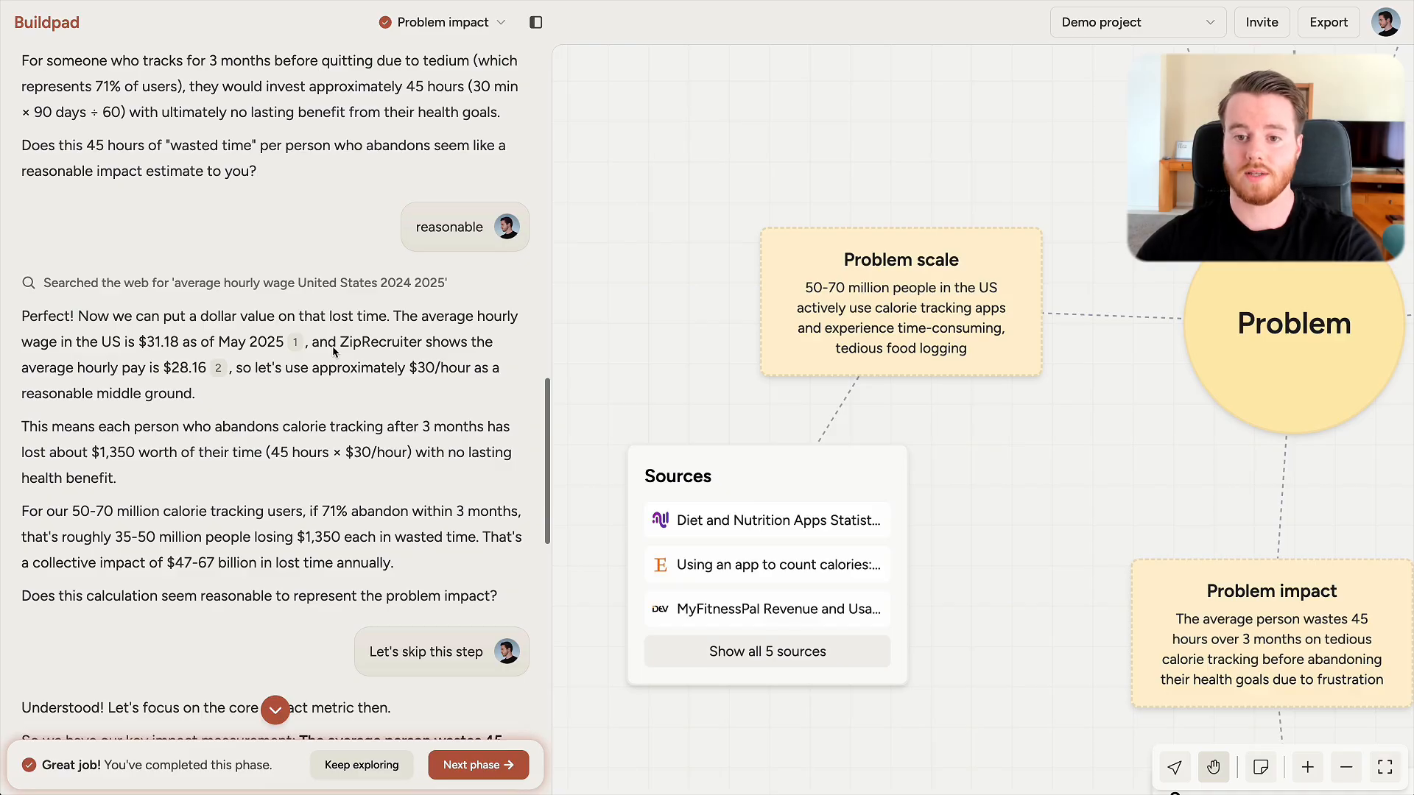
left_click(477, 765)
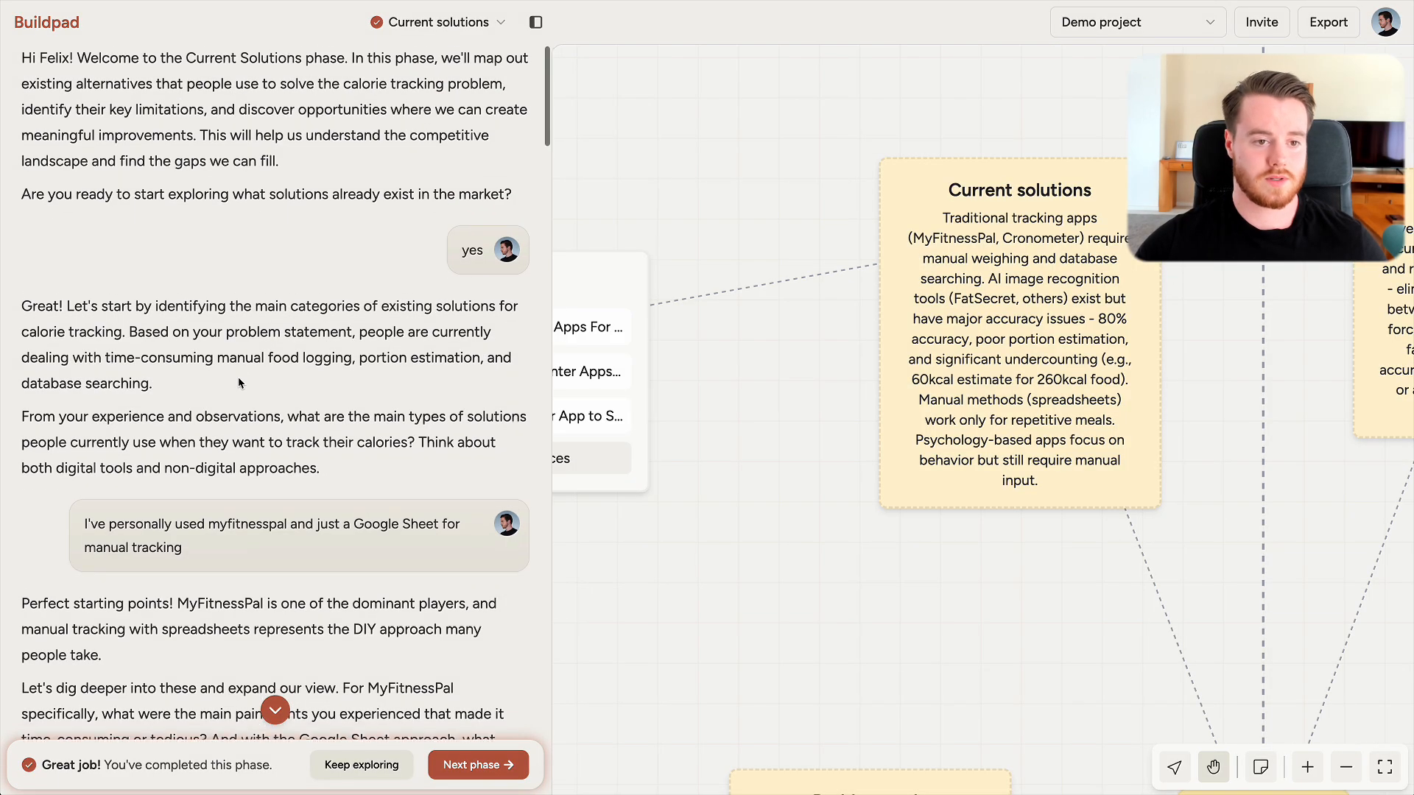
Scroll the chat to review Current solutions and Jordan's persona
scroll("down", 3)
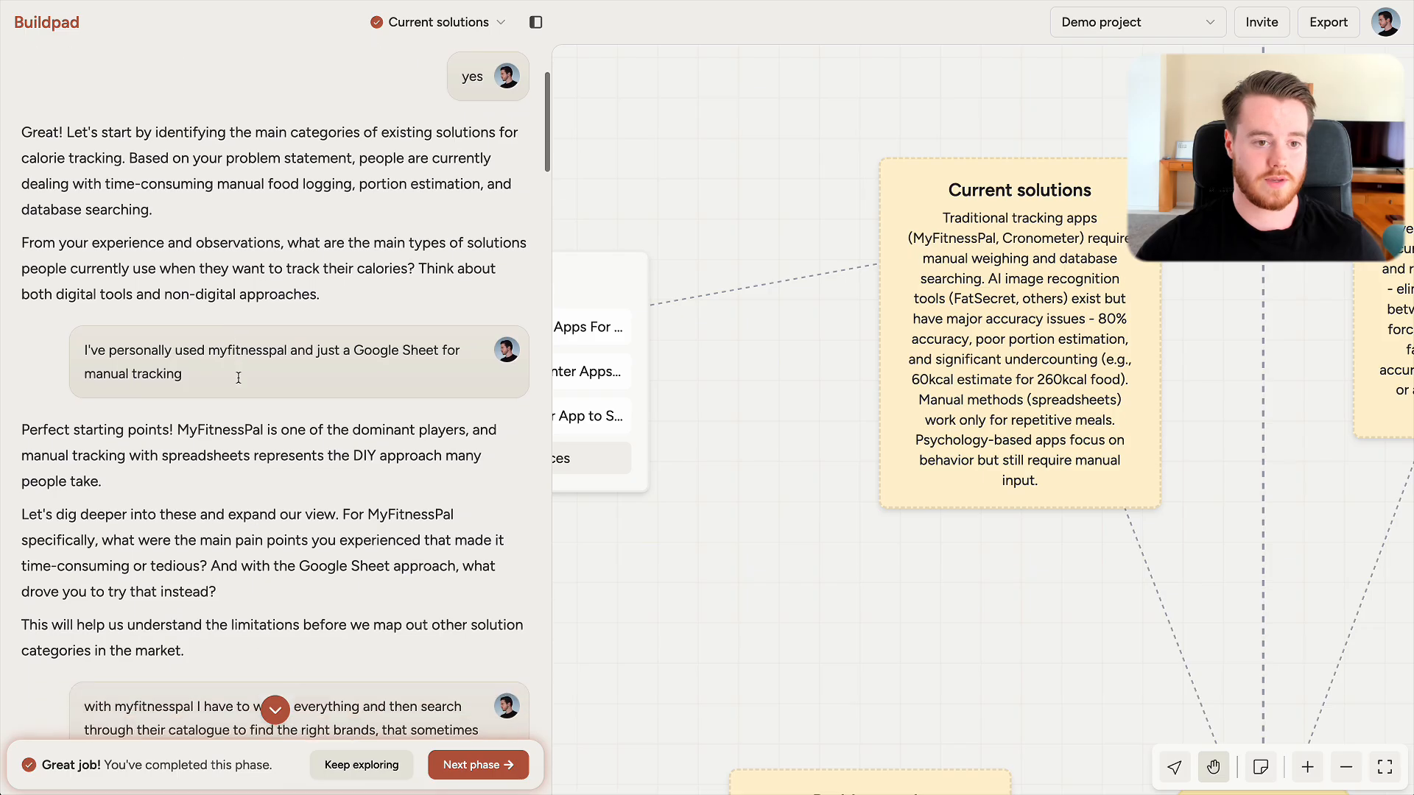
scroll("down", 3)
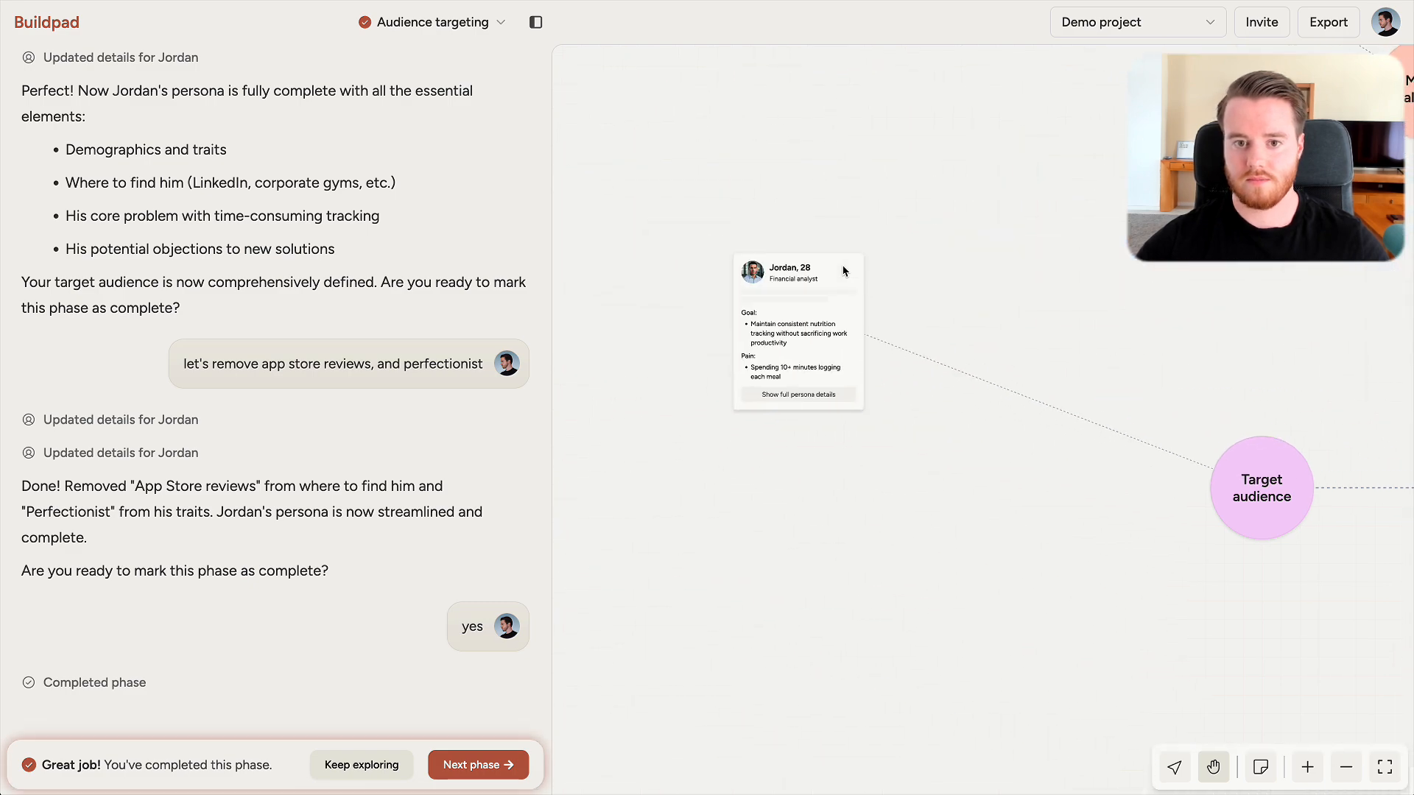
Expand Jordan's full persona details and bring up the phases list
left_click(797, 394)
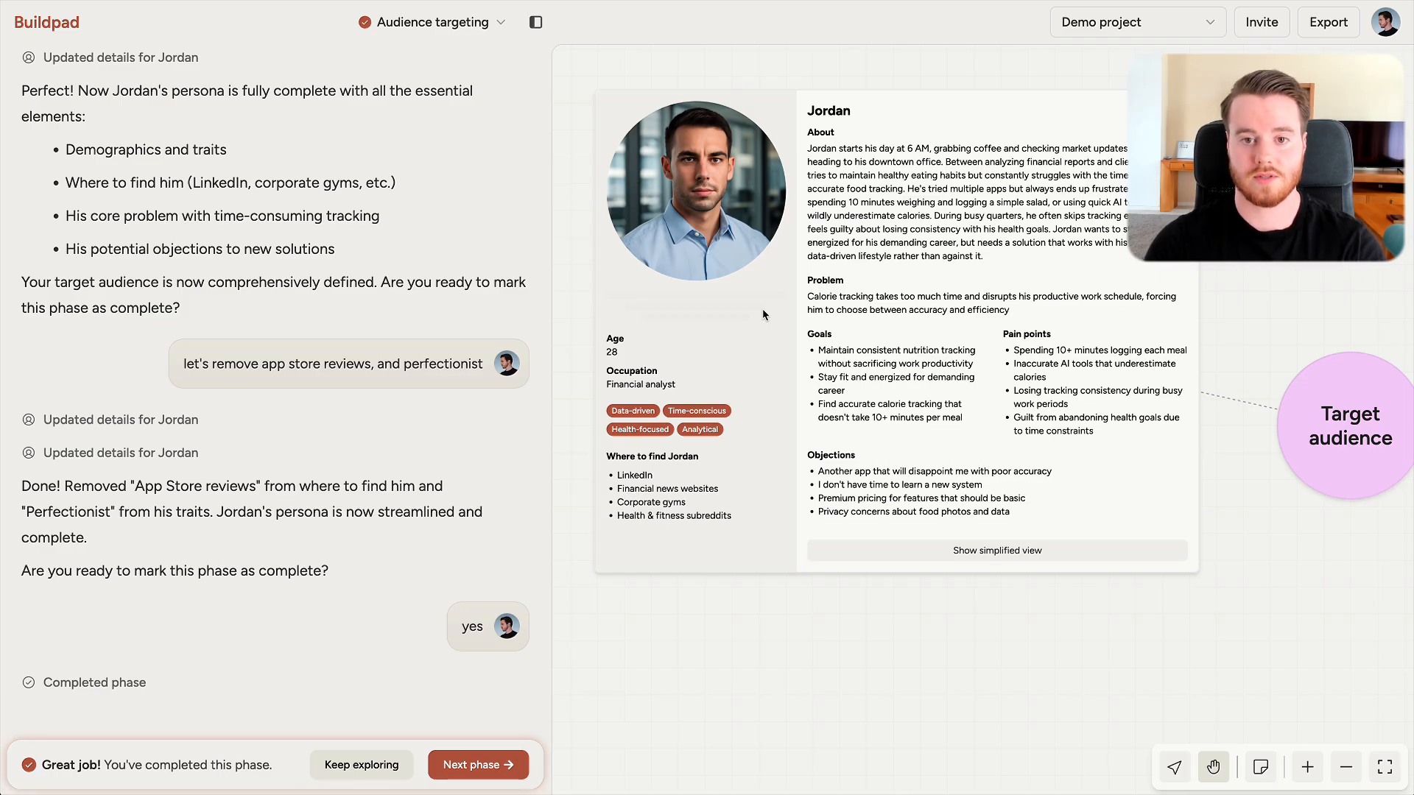
left_click(441, 22)
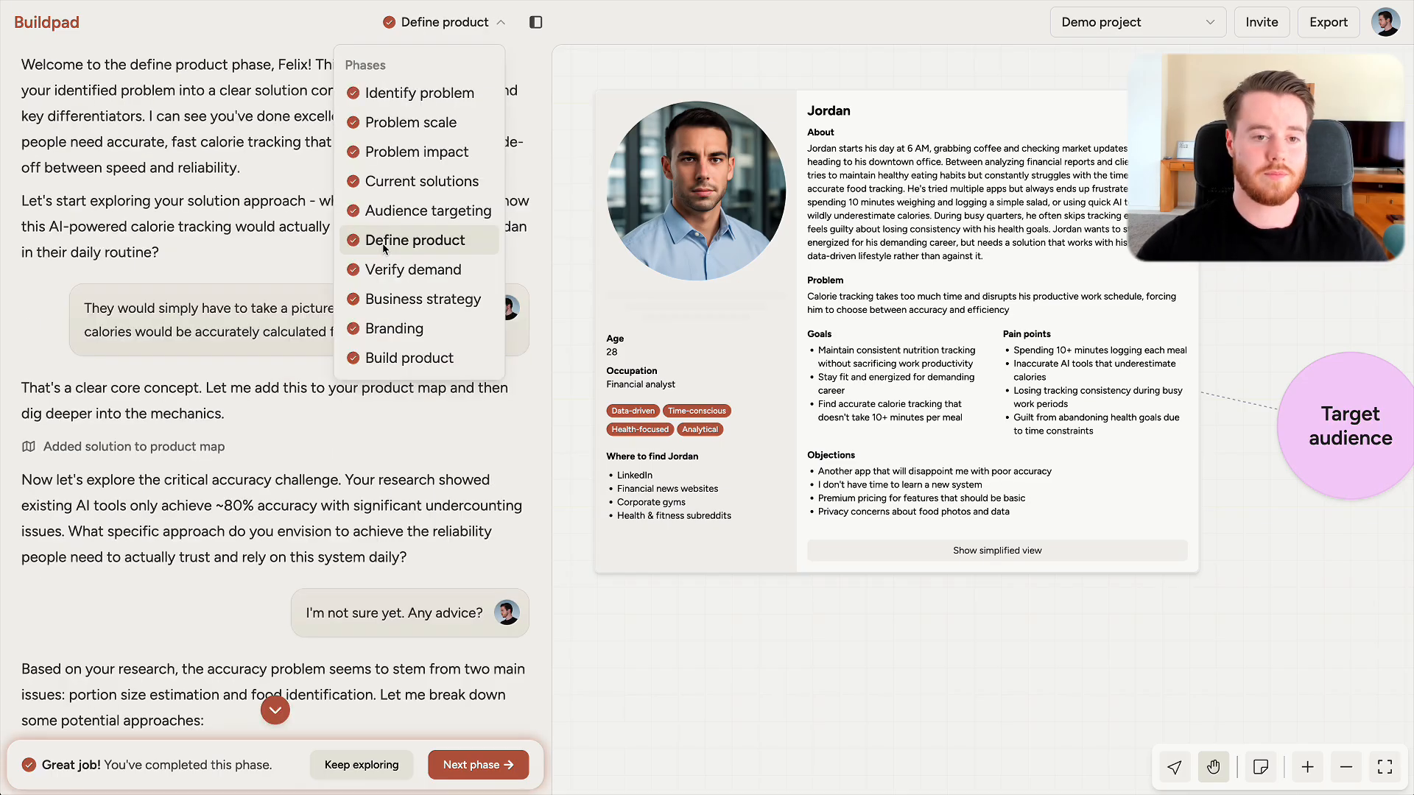
Close the phases list, read Define product suggestions, and advance to Verify demand
left_click(338, 369)
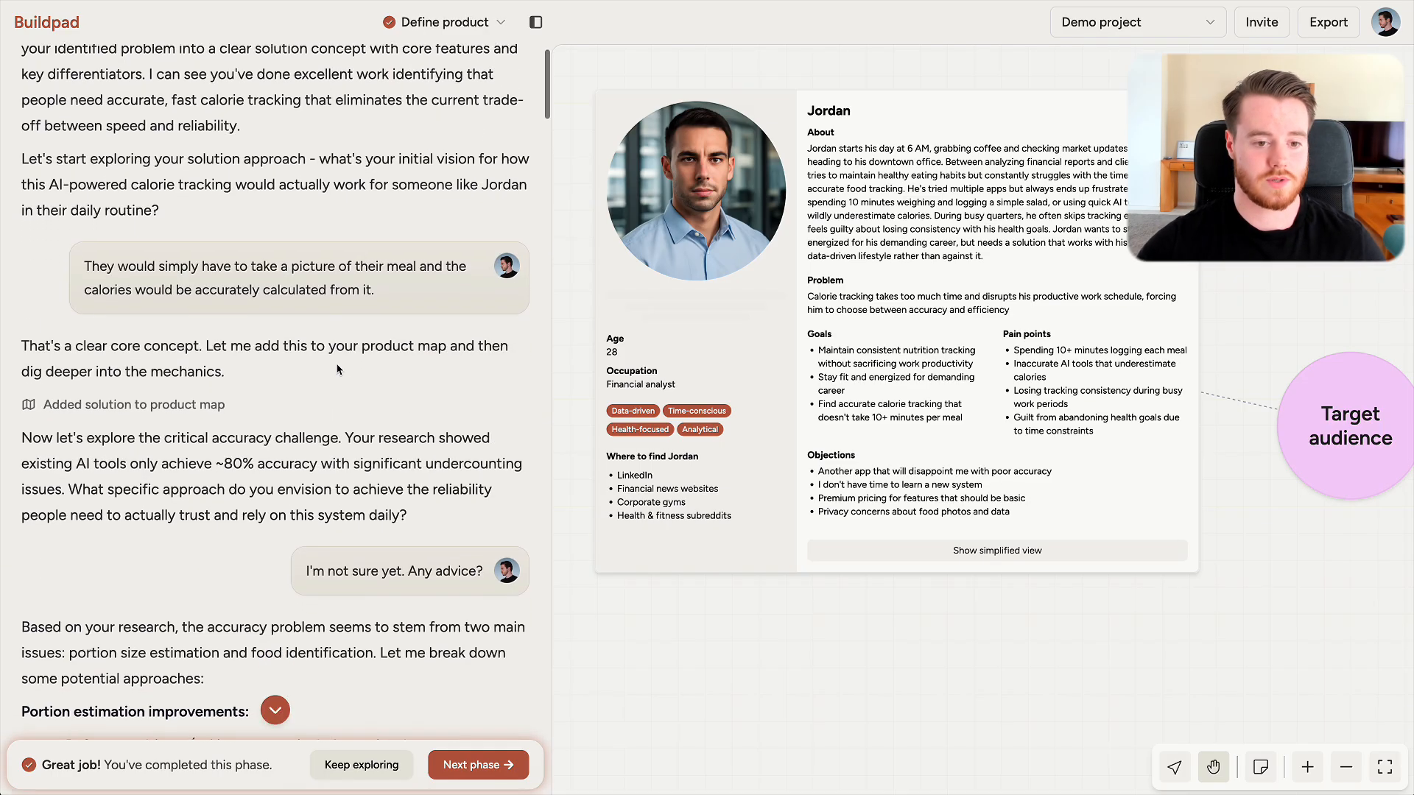
scroll("down", 3)
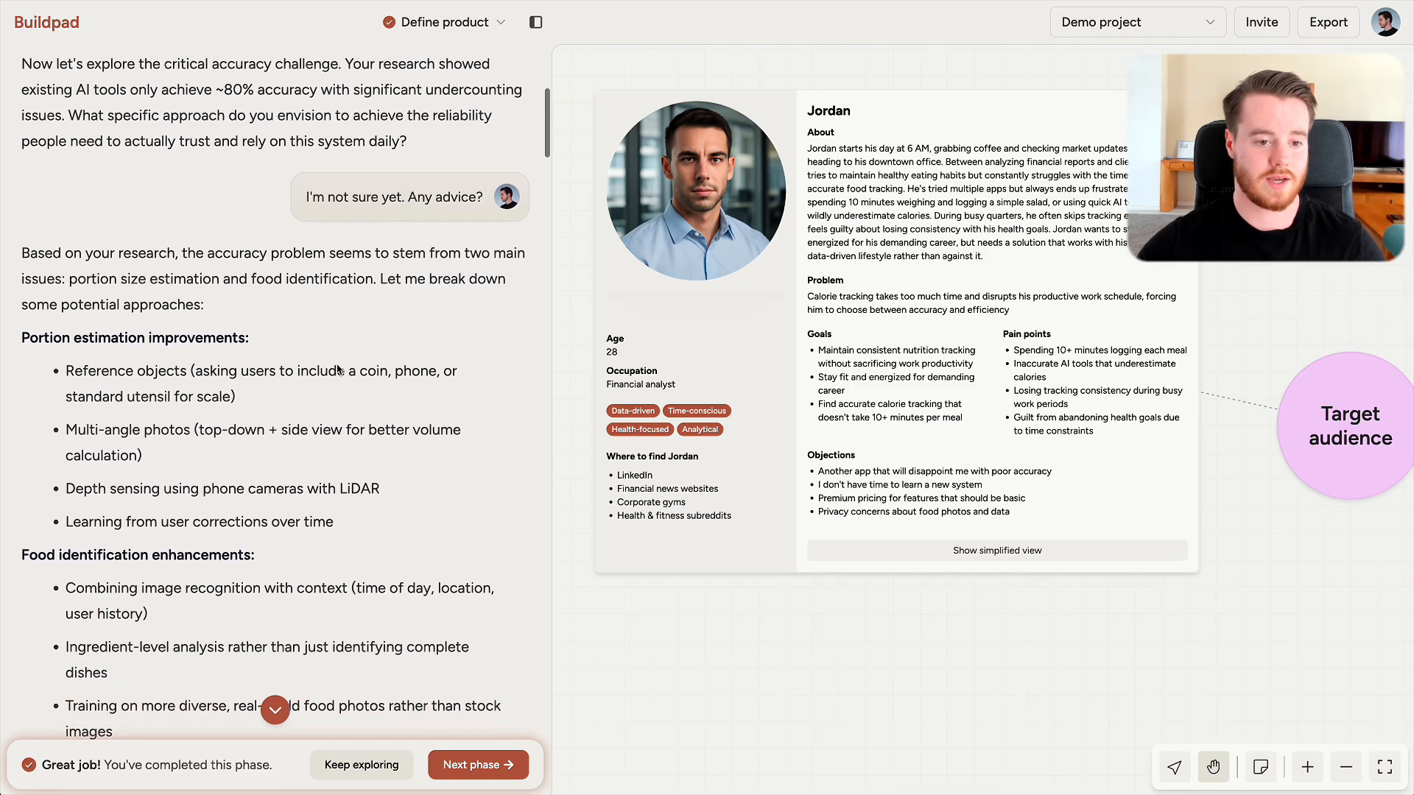
scroll("down", 3)
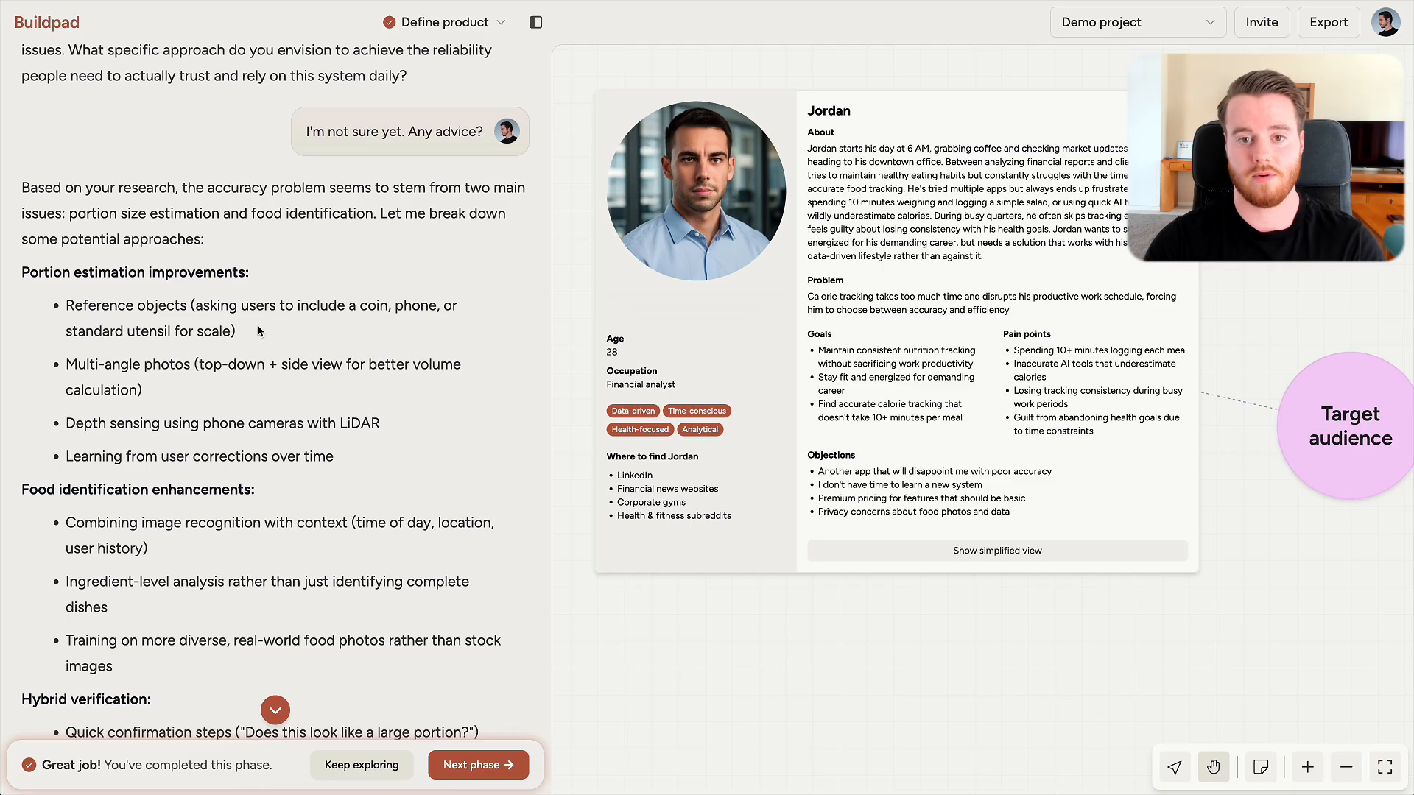
left_click(477, 764)
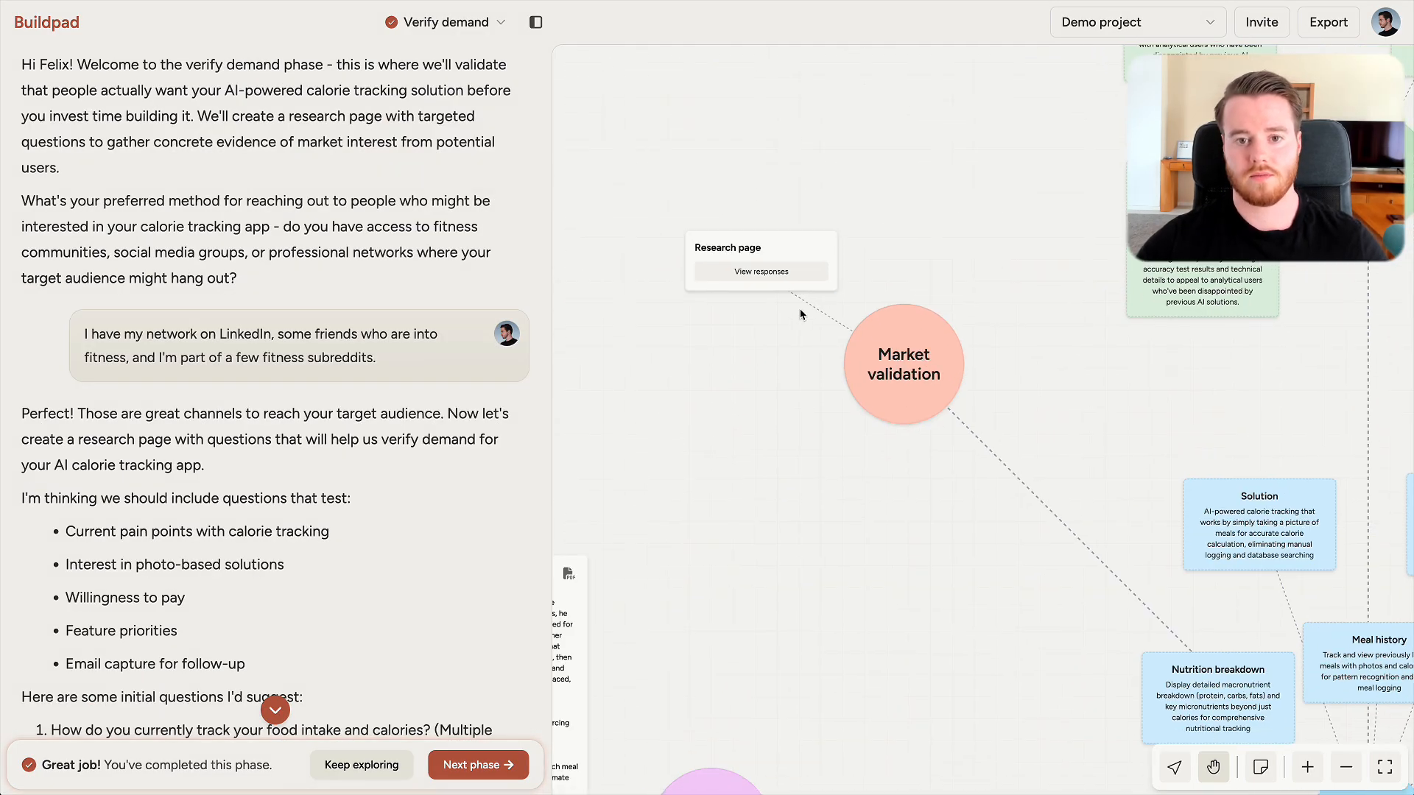
Click in the Verify demand chat to move toward Business strategy
left_click(760, 272)
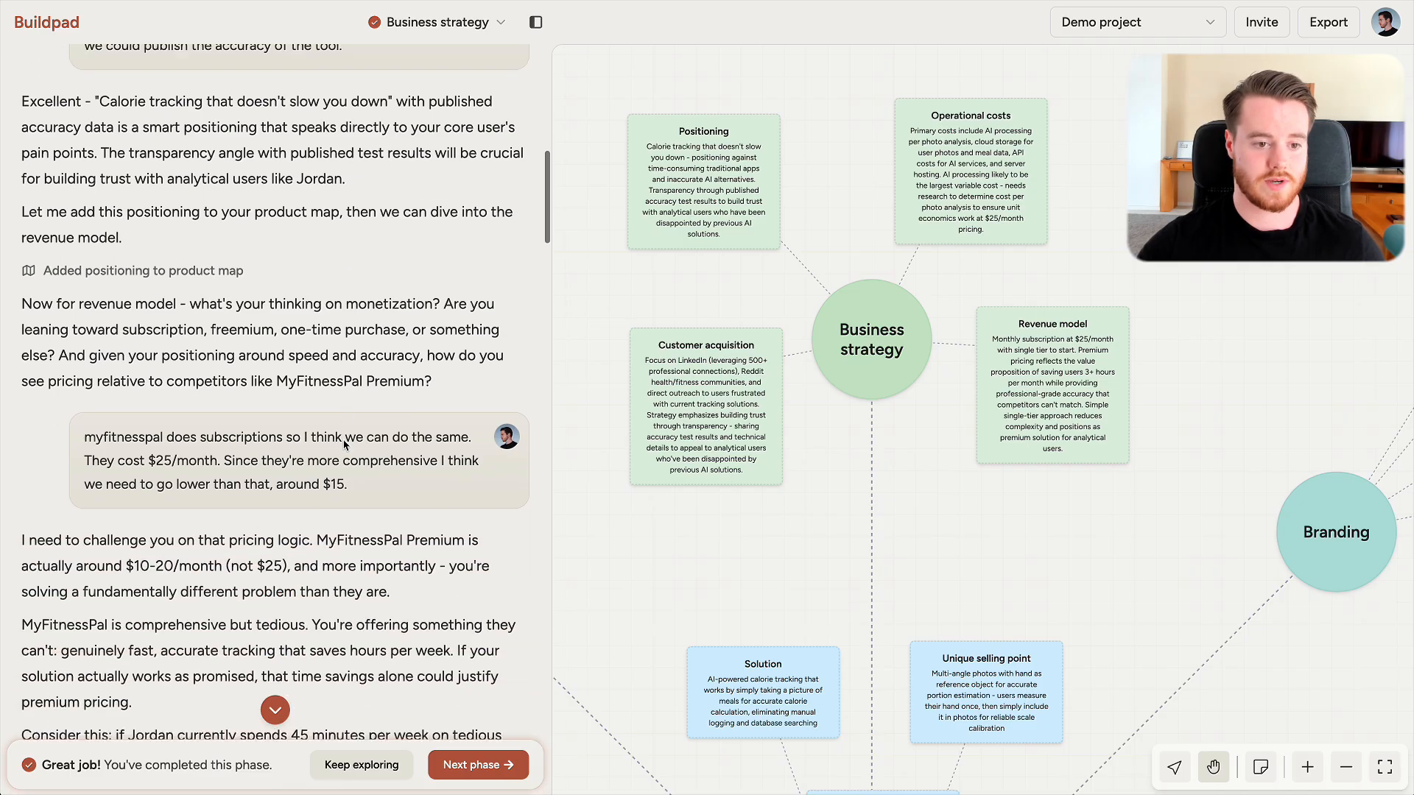
Read the pricing discussion, then advance through Branding to Build product
scroll("down", 3)
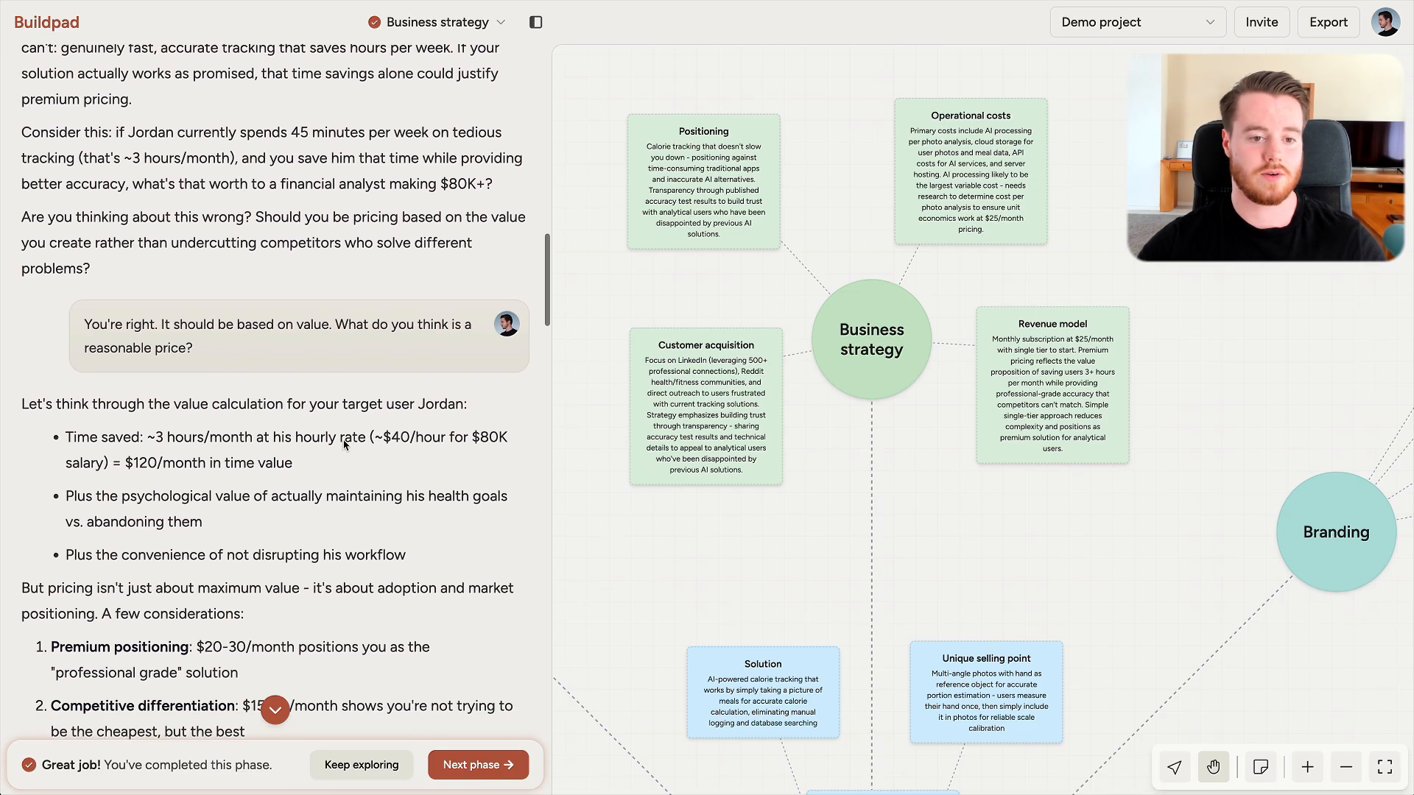
scroll("down", 3)
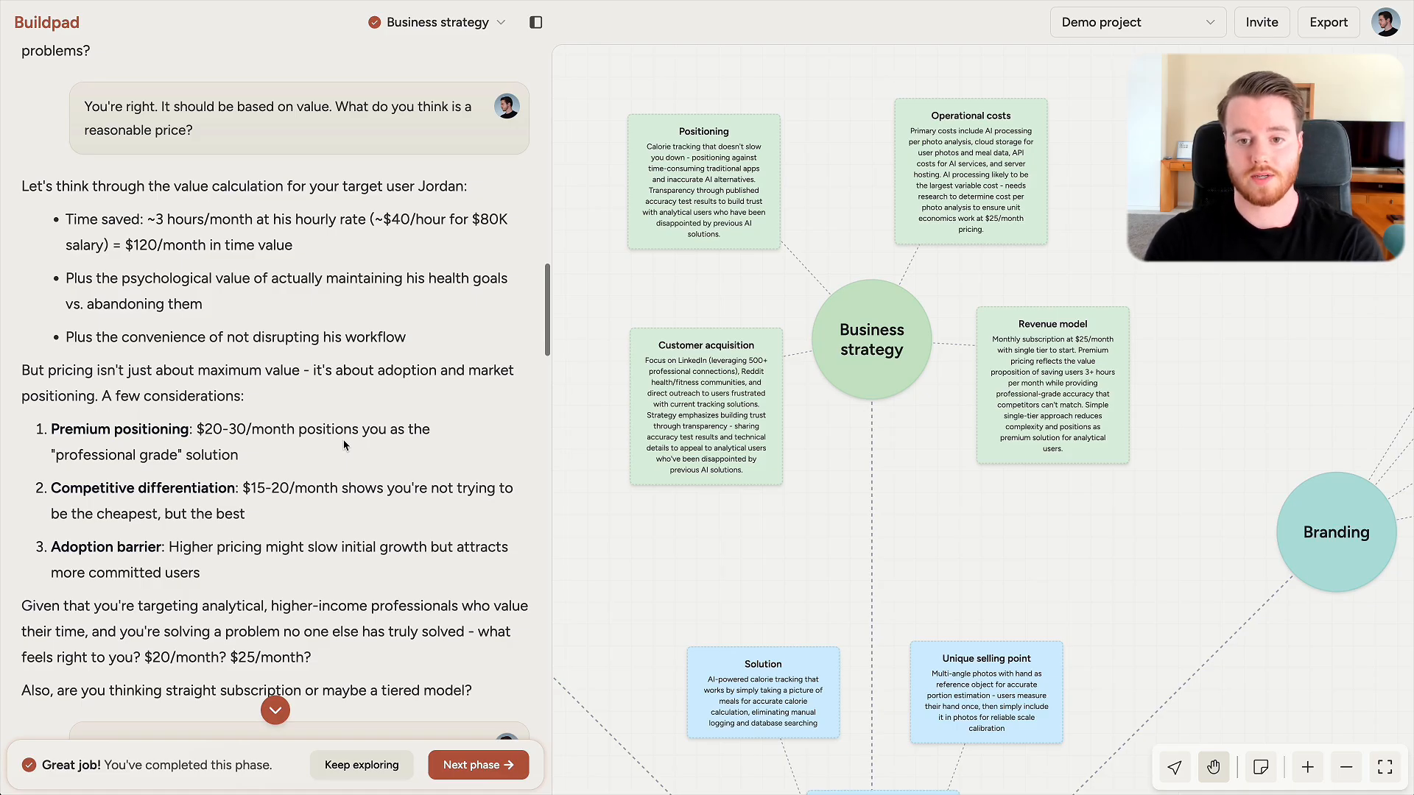
left_click(477, 764)
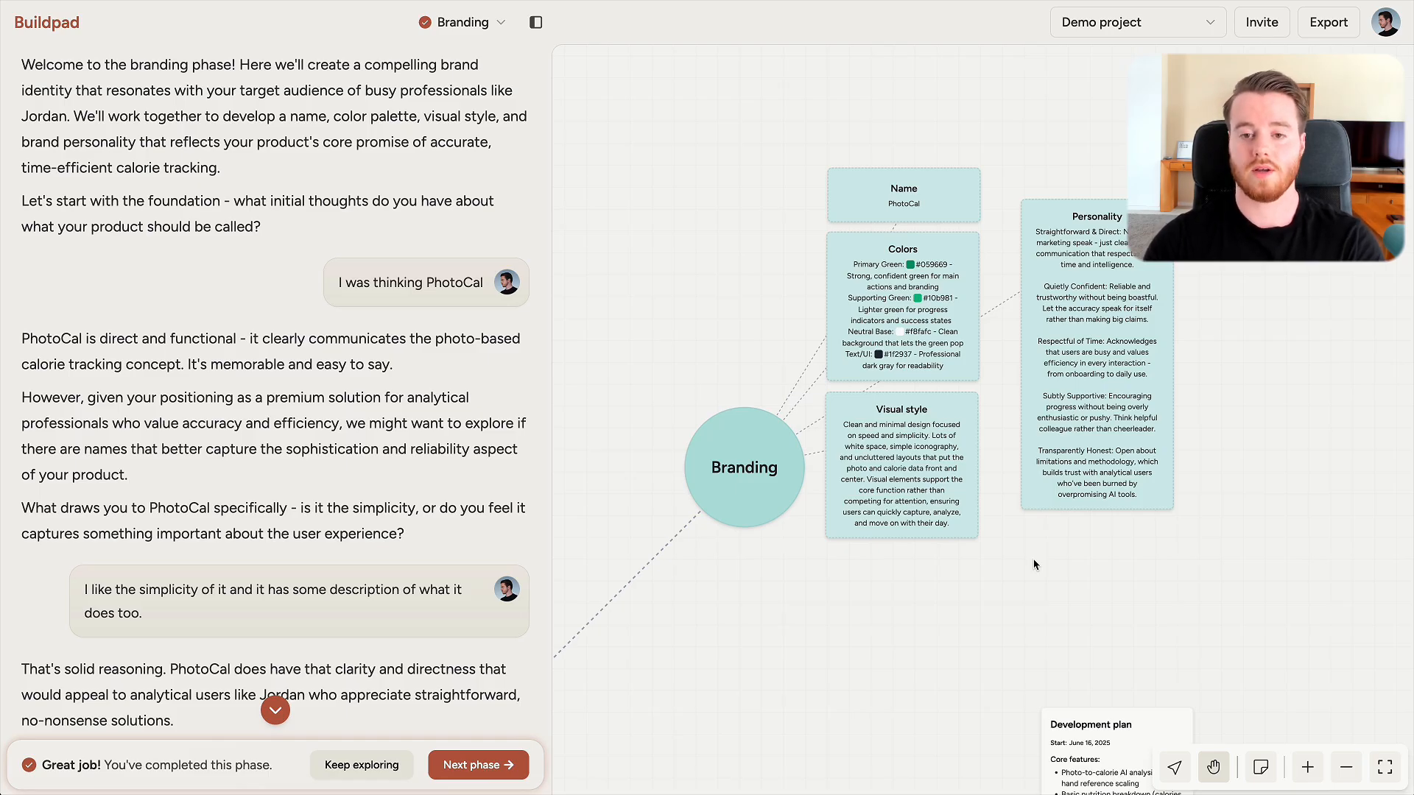
left_click(477, 764)
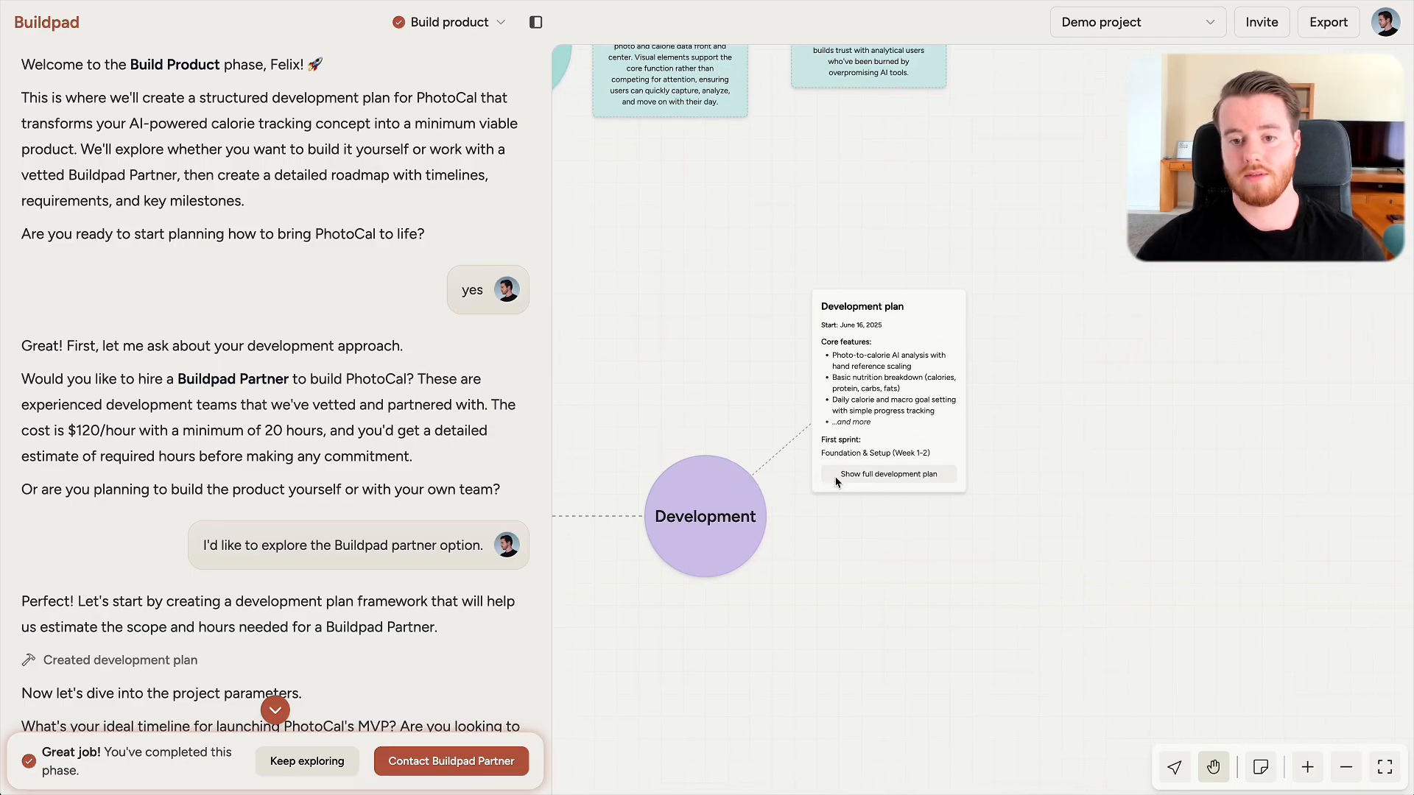
Expand PhotoCal's full development plan, then start a Buildpad Partner request
left_click(887, 474)
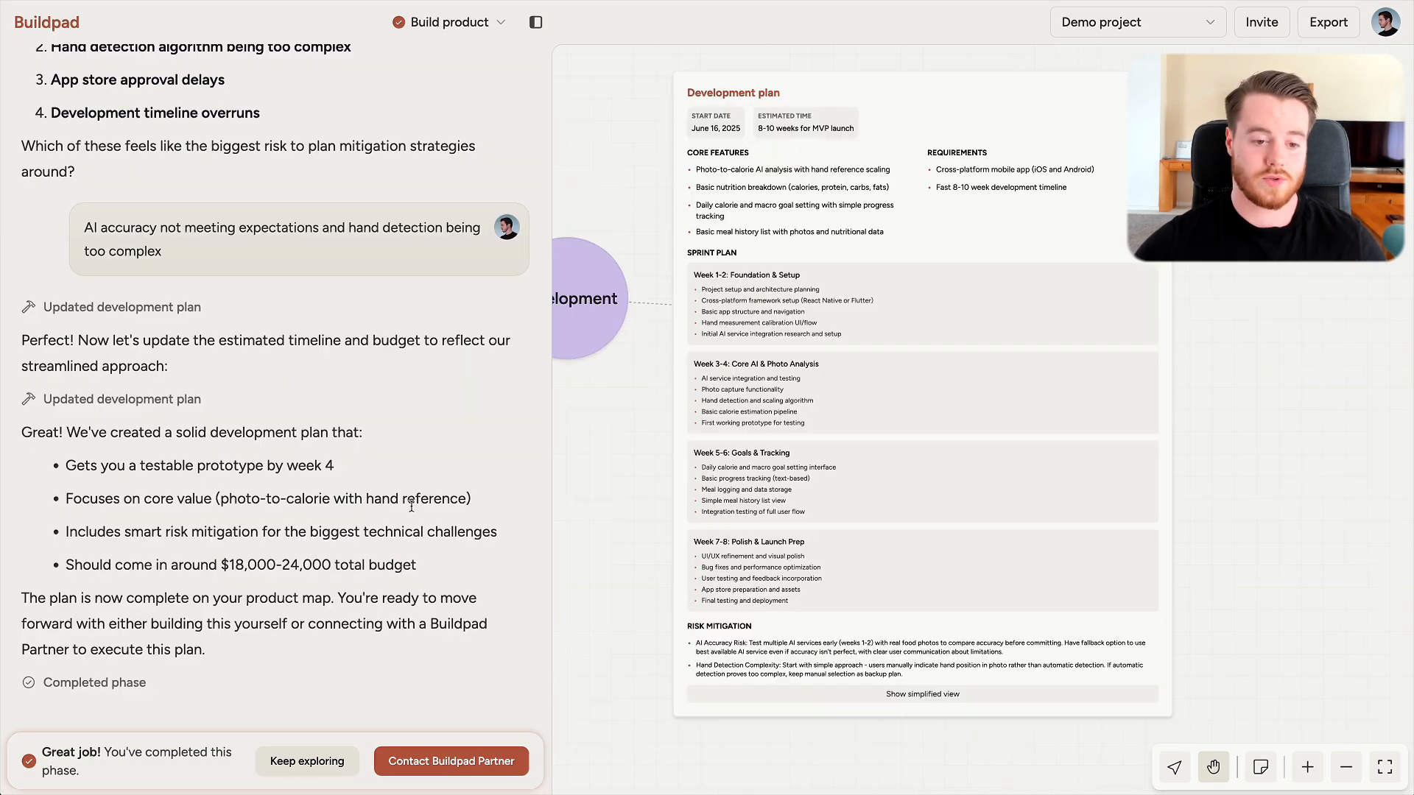
mouse_move(445, 663)
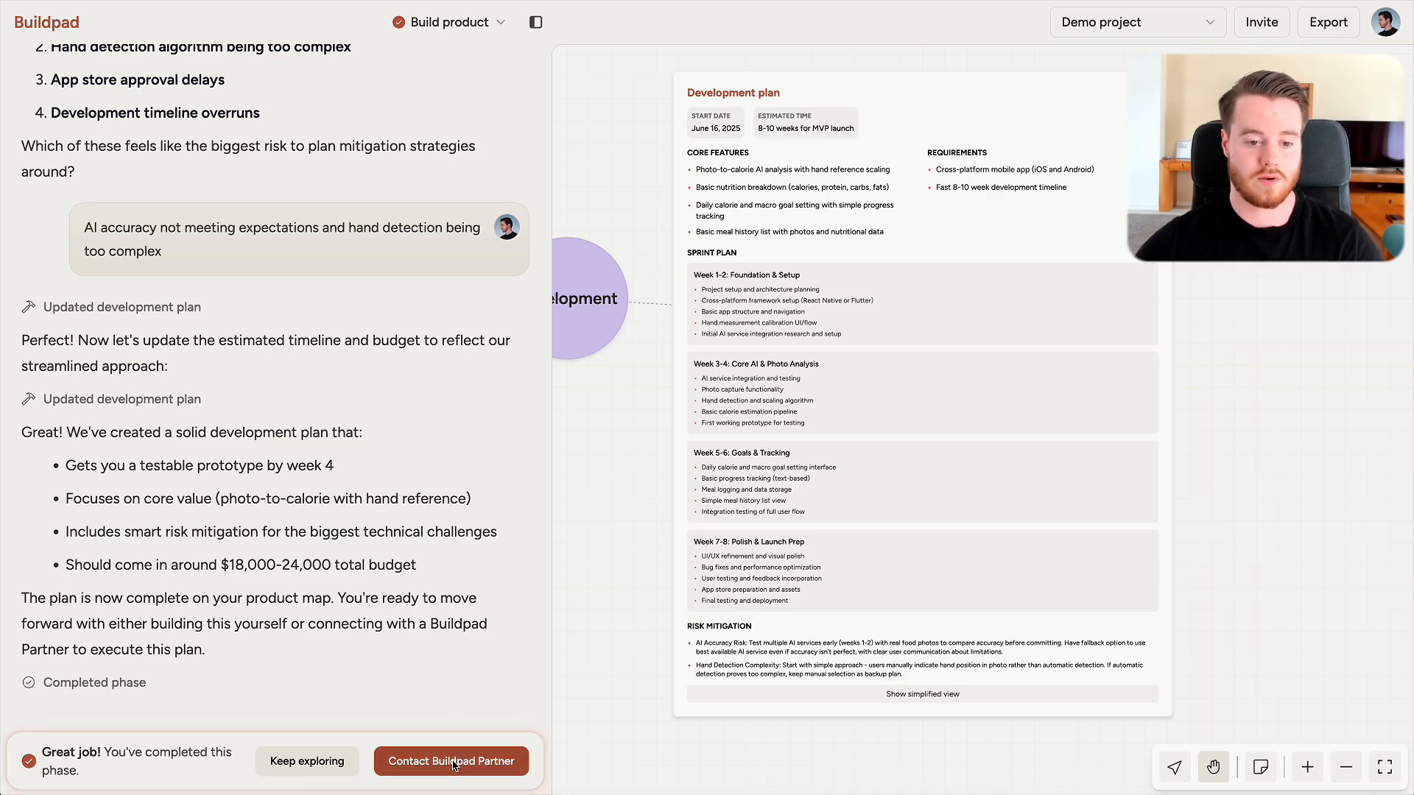
left_click(451, 760)
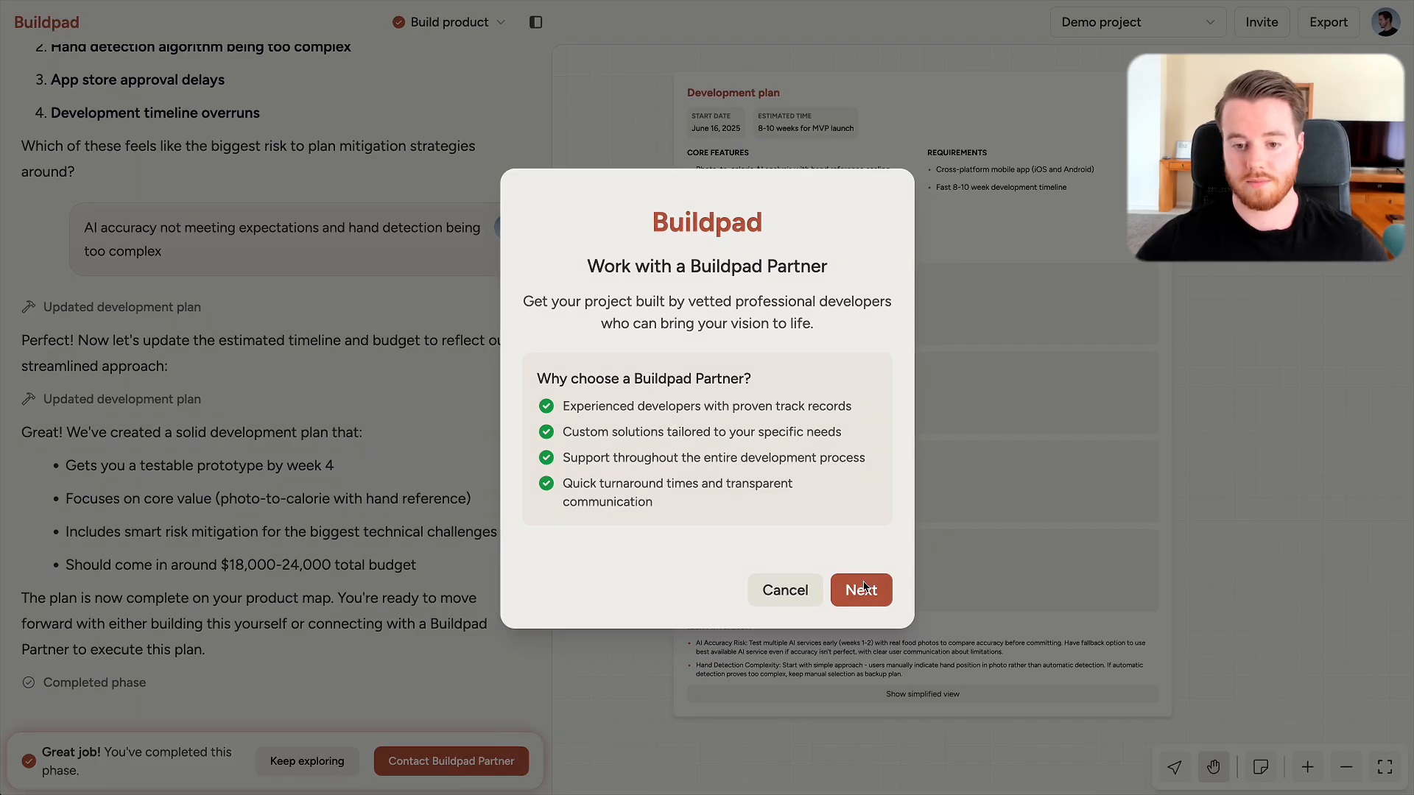
Continue past the partner introduction and contact details, then view the Build duration options
left_click(859, 590)
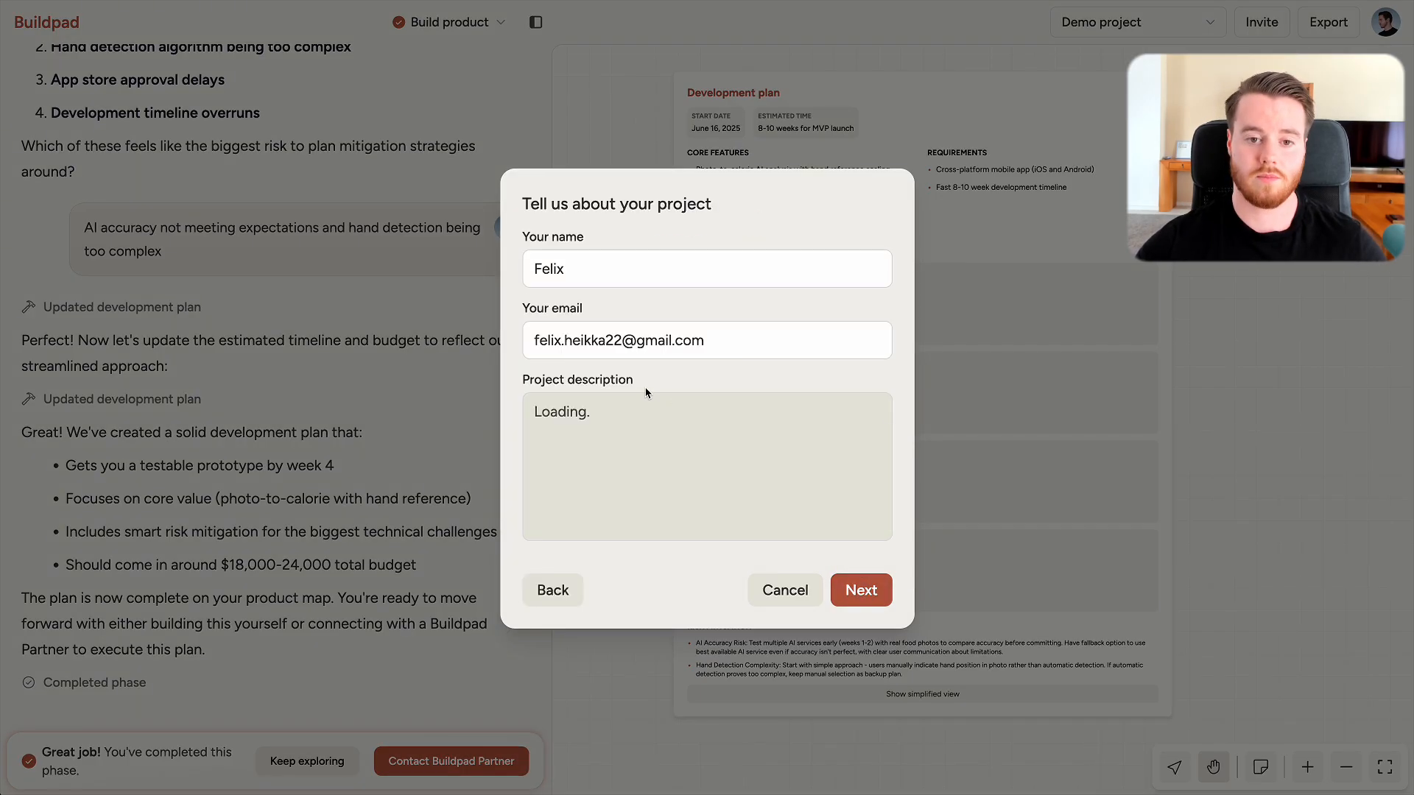
left_click(859, 589)
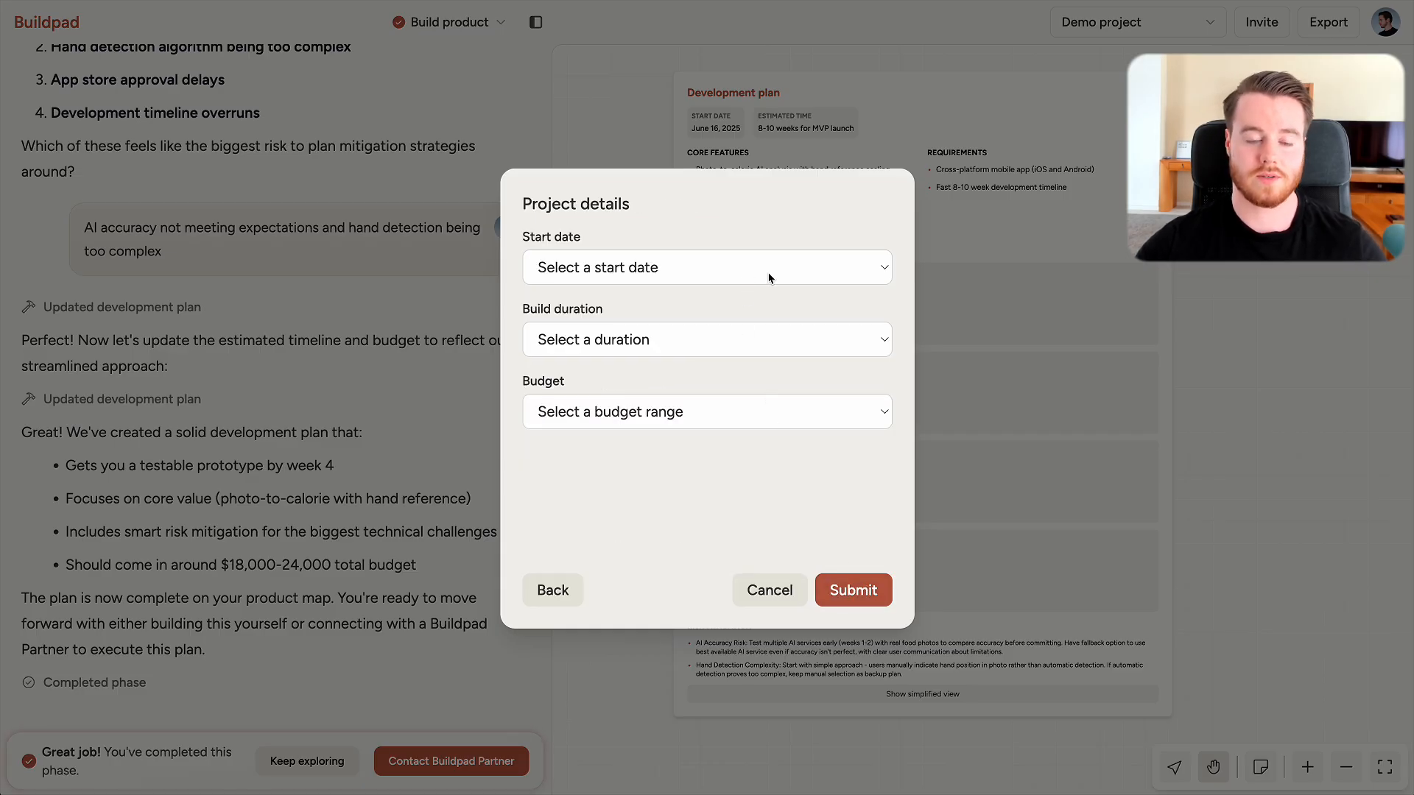
left_click(706, 338)
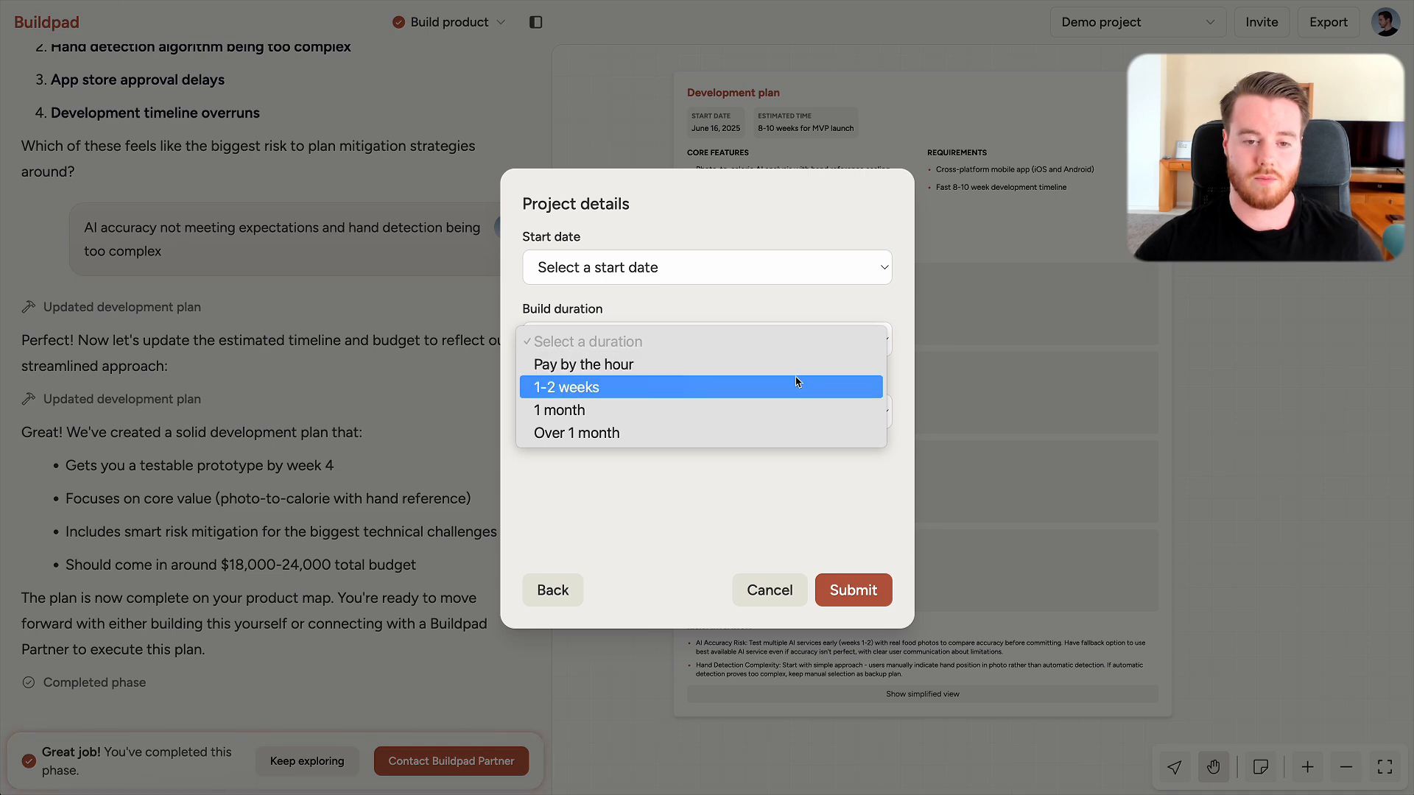